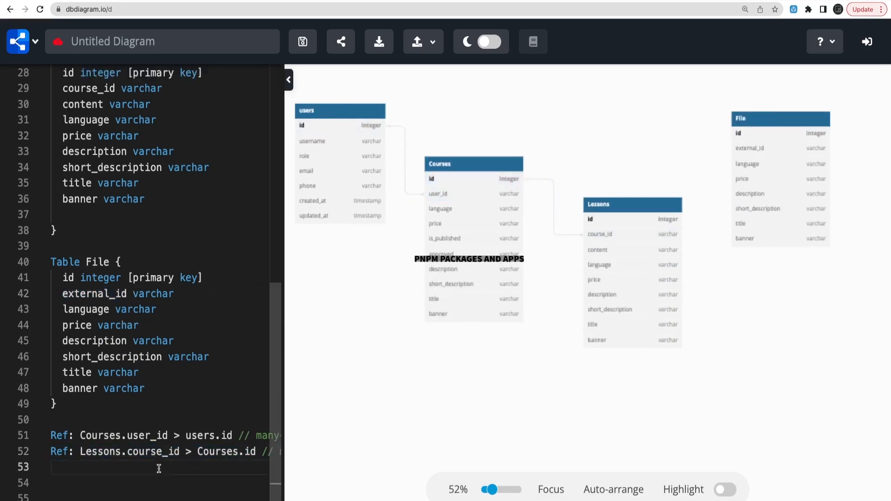
Step: Add the DBML line 'Ref: File.external_id > Courses.id' to link the tables
{"action": "type", "text": "Ref: File.external_id > Courses.id"}
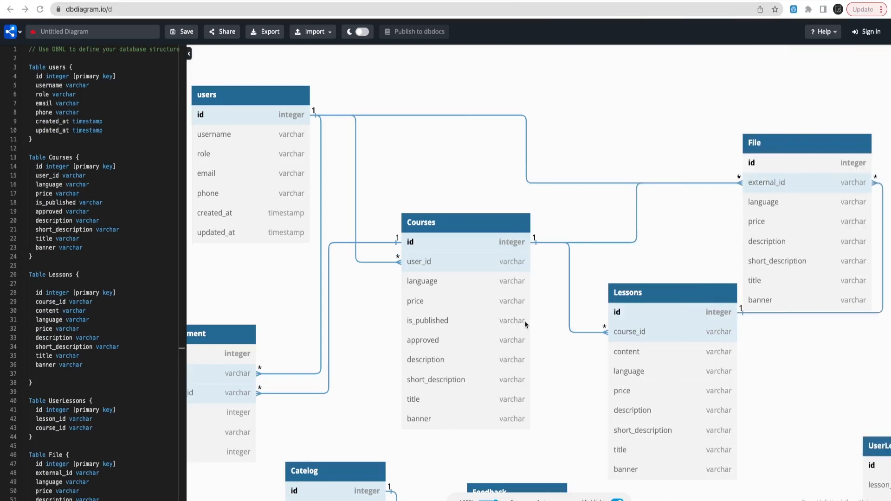
{"action": "mouse_move", "coordinate": [377, 77]}
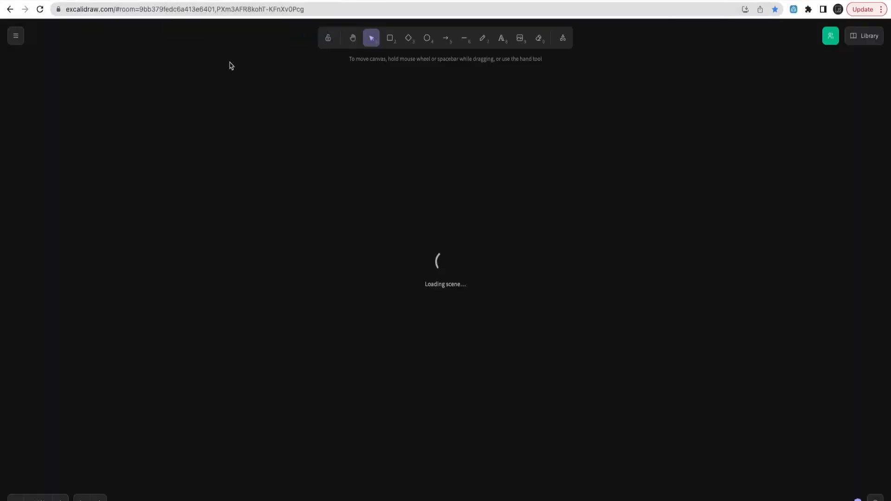
{"action": "mouse_move", "coordinate": [310, 190]}
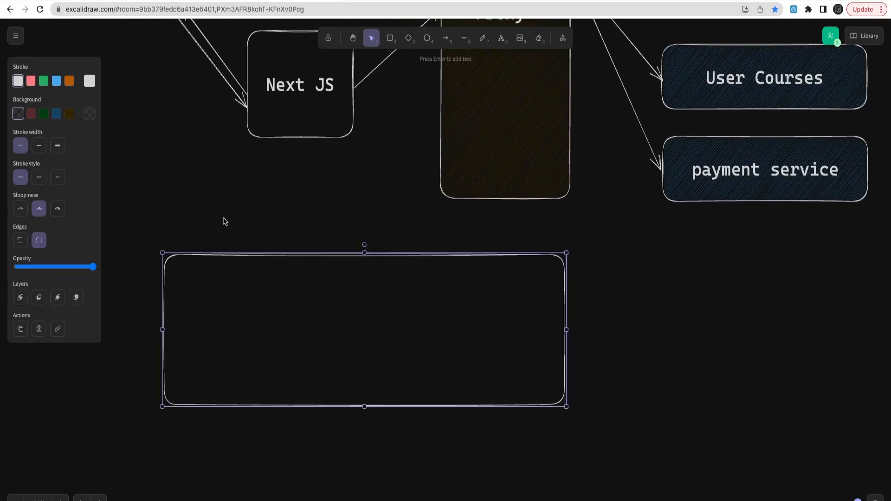
Step: Fill the large rounded rectangle with a dark brown background
{"action": "left_click", "coordinate": [18, 114]}
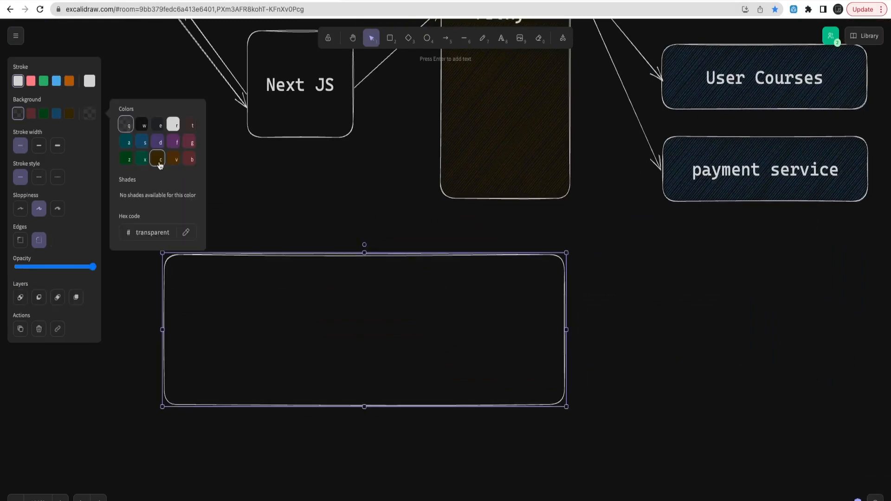
{"action": "left_click", "coordinate": [160, 159]}
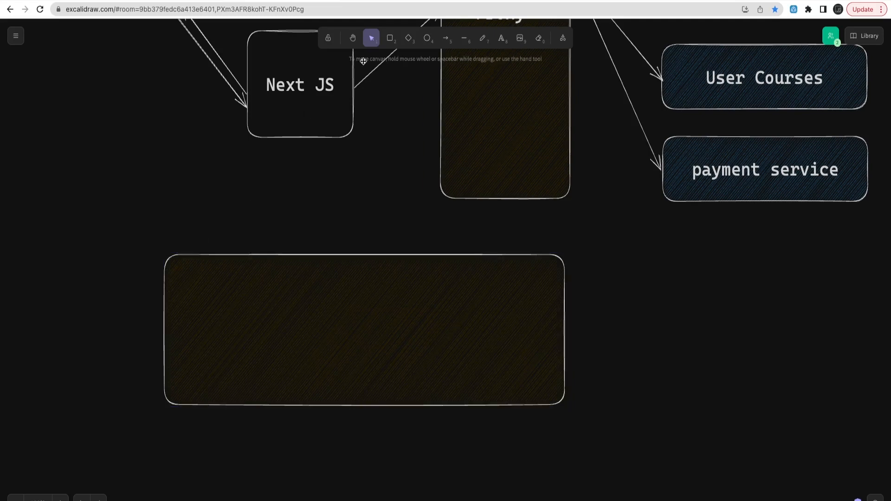
Step: Draw two boxes inside the brown rectangle and label them apps and packages
{"action": "left_click", "coordinate": [390, 38]}
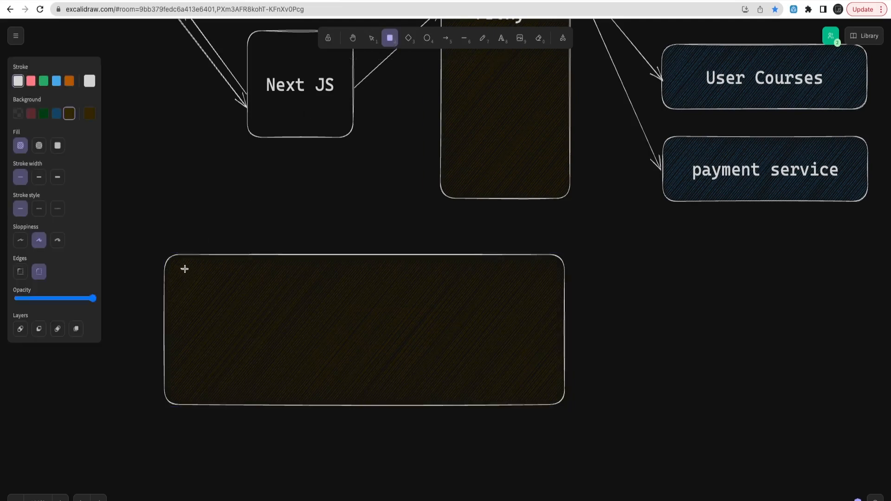
{"action": "left_click_drag", "start_coordinate": [182, 267], "coordinate": [323, 303]}
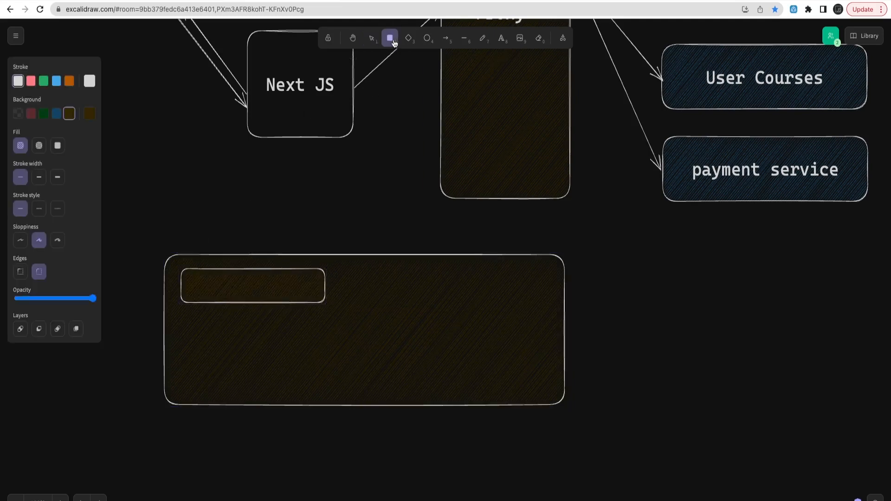
{"action": "left_click_drag", "start_coordinate": [183, 320], "coordinate": [336, 364]}
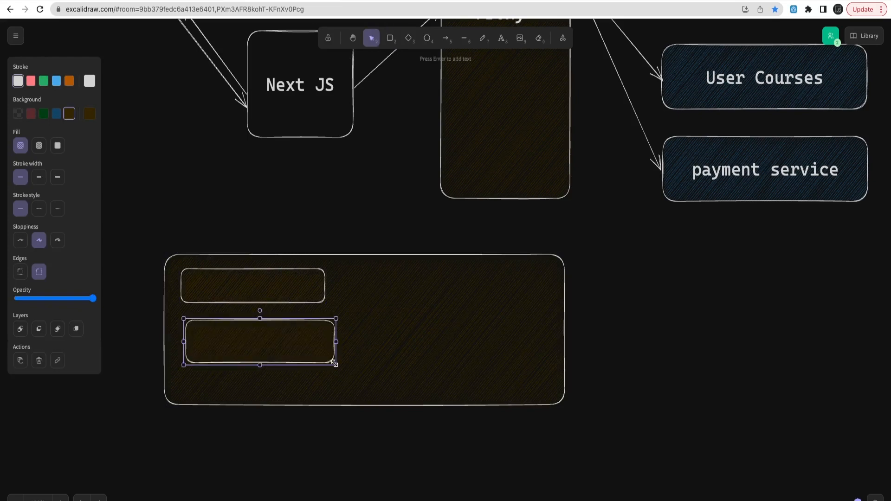
{"action": "double_click", "coordinate": [251, 285]}
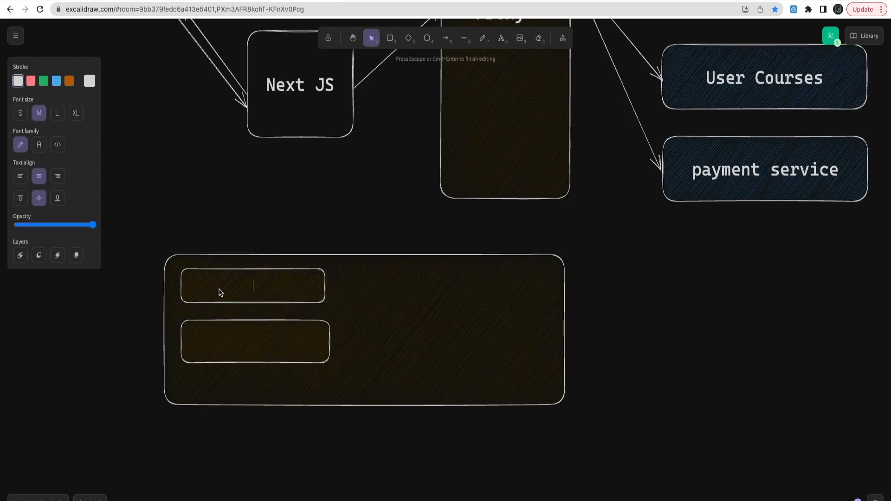
{"action": "type", "text": "apps"}
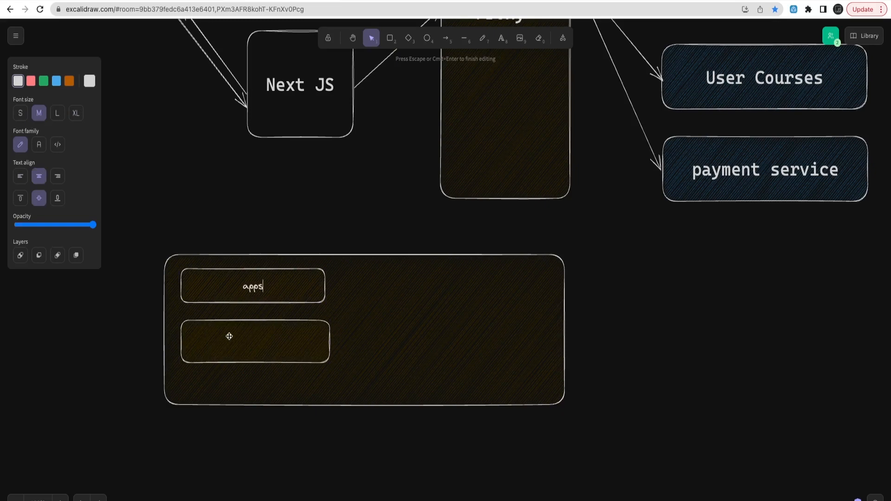
{"action": "type", "text": "packages"}
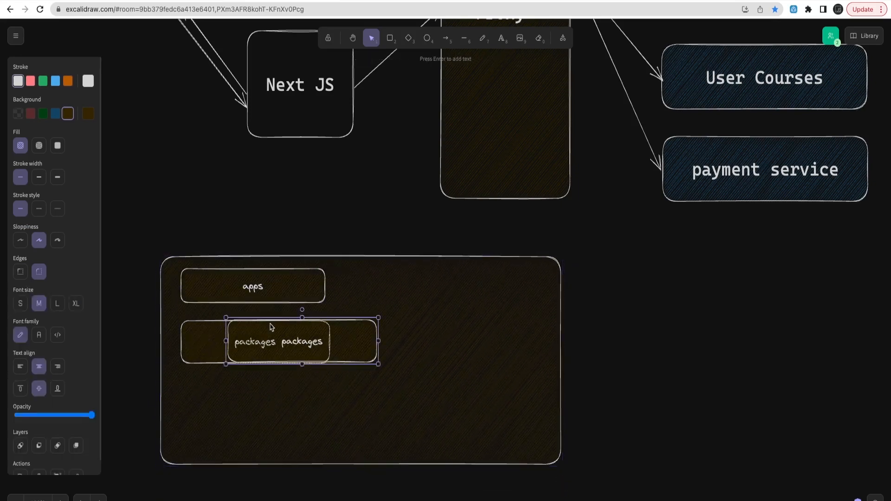
Step: Add a third box labelled infra and set the labels to Code font, XL size
{"action": "left_click_drag", "start_coordinate": [278, 341], "coordinate": [253, 403]}
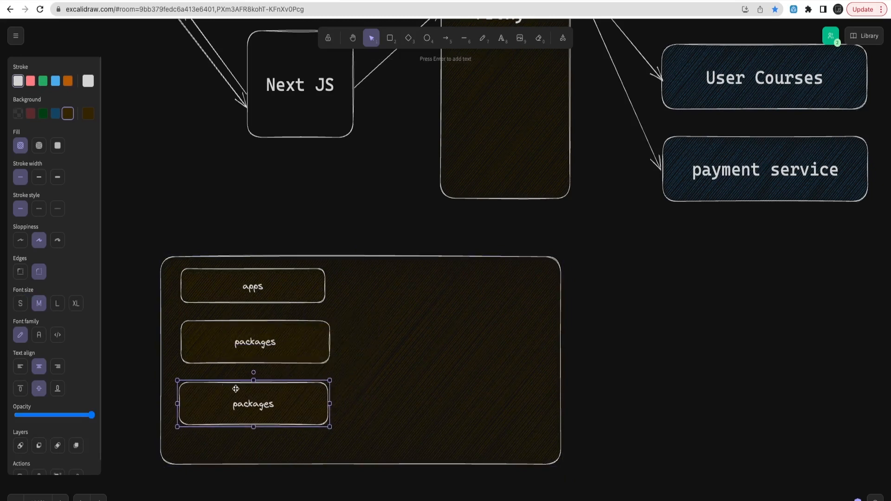
{"action": "type", "text": "INF"}
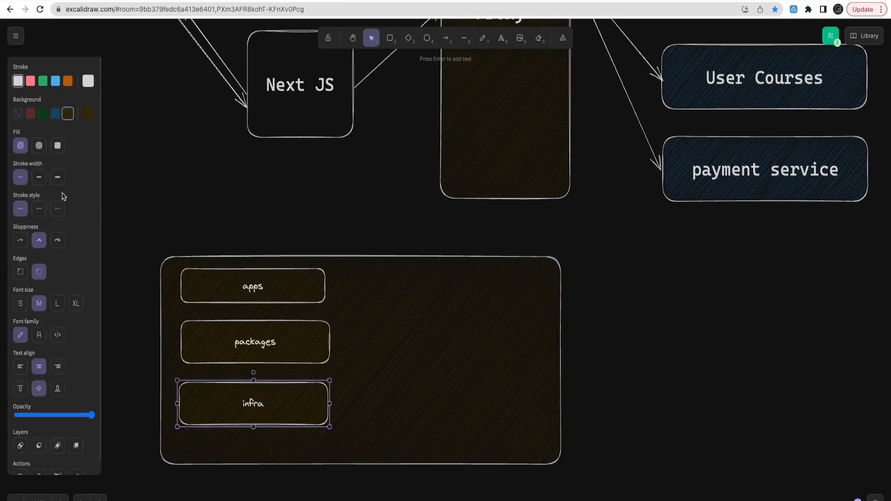
{"action": "double_click", "coordinate": [252, 403]}
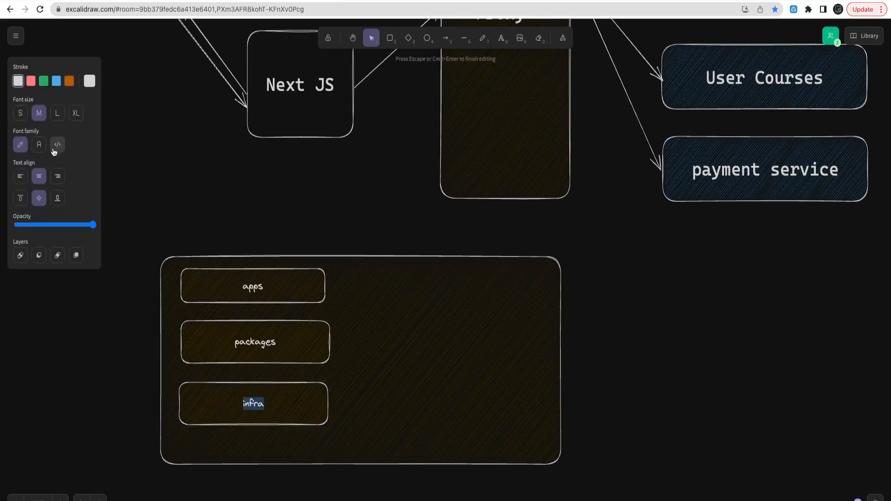
{"action": "double_click", "coordinate": [254, 341]}
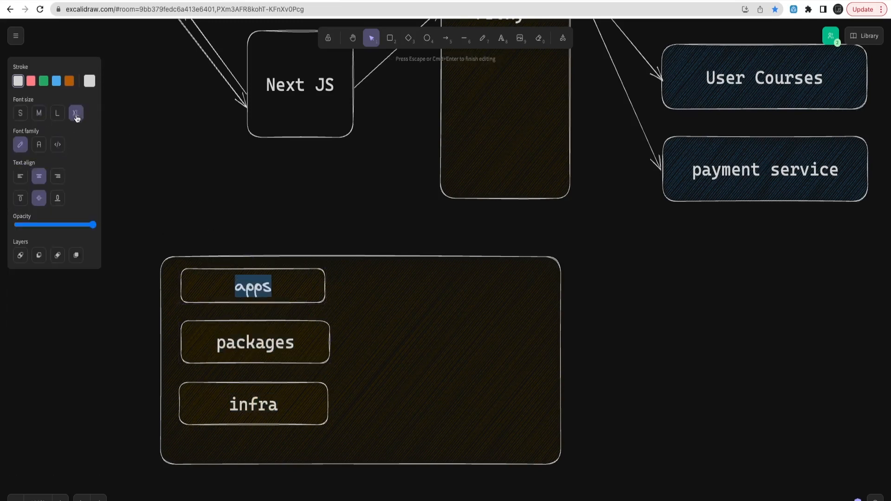
{"action": "left_click", "coordinate": [414, 280]}
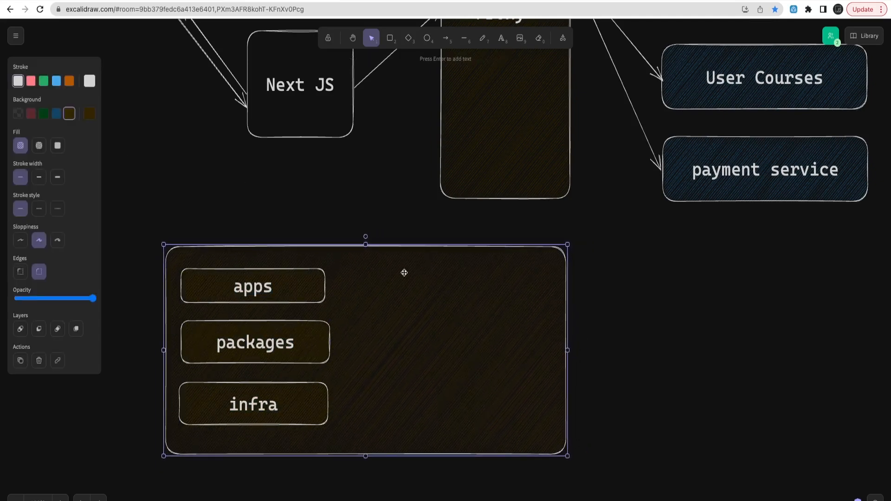
{"action": "mouse_move", "coordinate": [381, 274]}
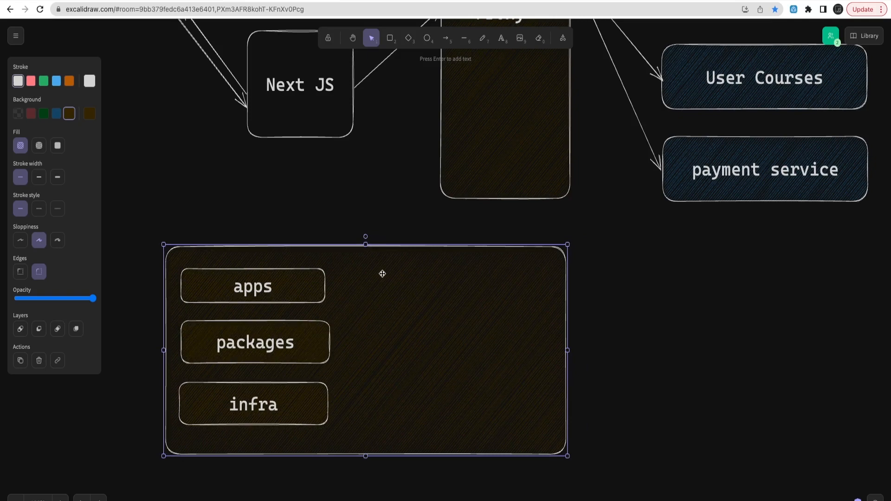
Step: Draw an arrow from apps to a new box labelled 'course service'
{"action": "left_click", "coordinate": [445, 38]}
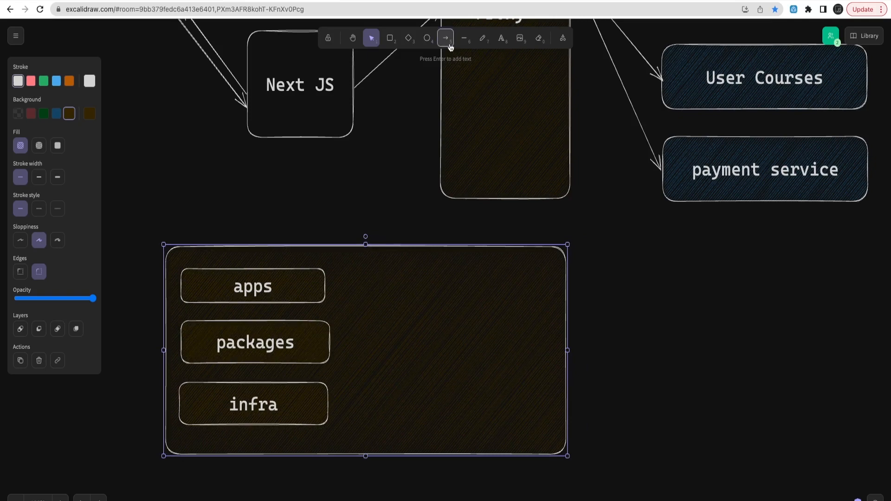
{"action": "left_click_drag", "start_coordinate": [327, 289], "coordinate": [415, 306]}
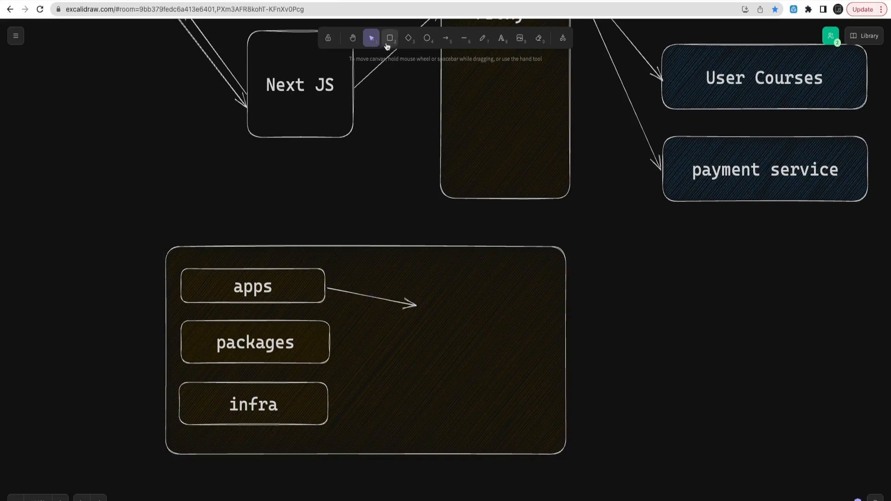
{"action": "left_click_drag", "start_coordinate": [418, 278], "coordinate": [561, 314]}
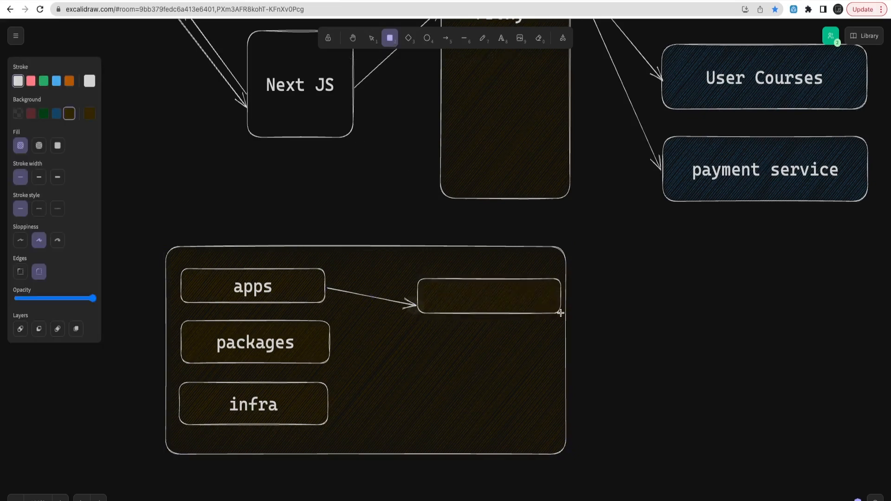
{"action": "double_click", "coordinate": [489, 303]}
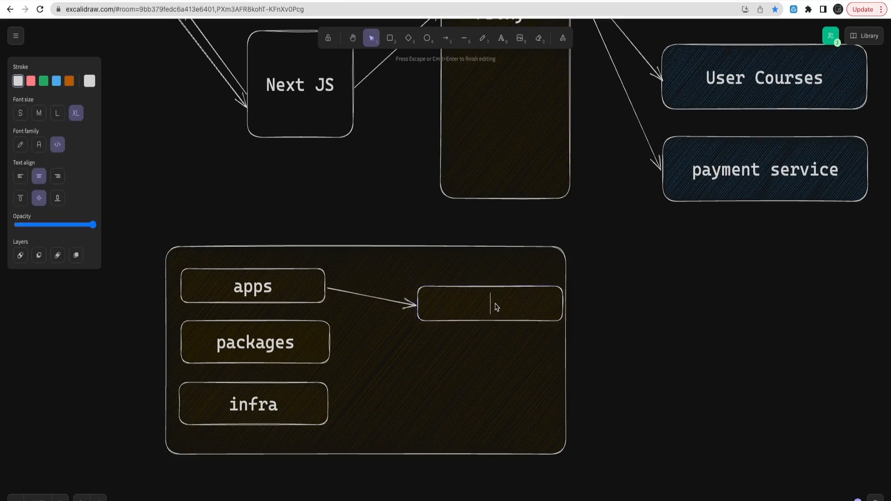
{"action": "type", "text": "course service"}
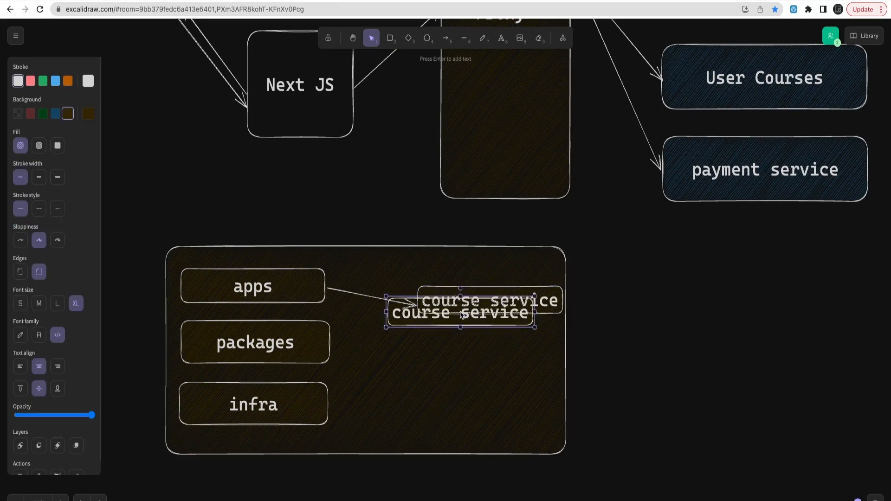
Step: Copy the course service box below and relabel it '... service'
{"action": "left_click_drag", "start_coordinate": [459, 312], "coordinate": [485, 337]}
{"action": "type", "text": "atelogE"}
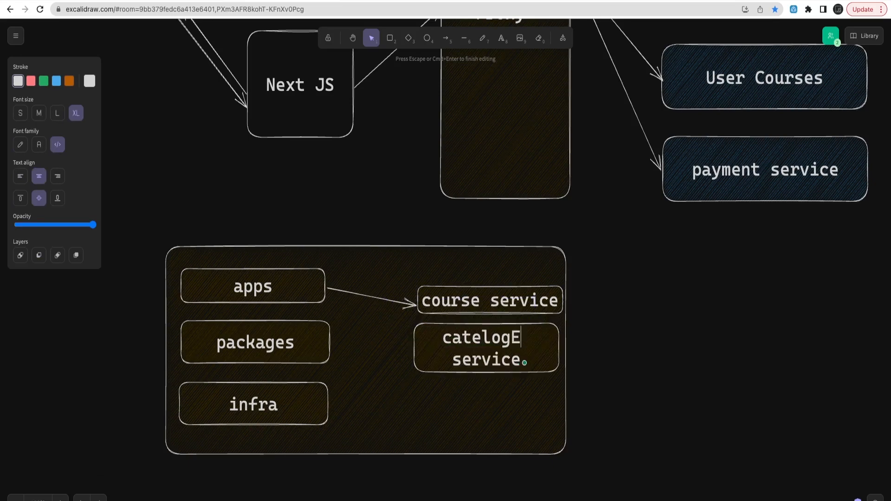
{"action": "key", "text": "Backspace"}
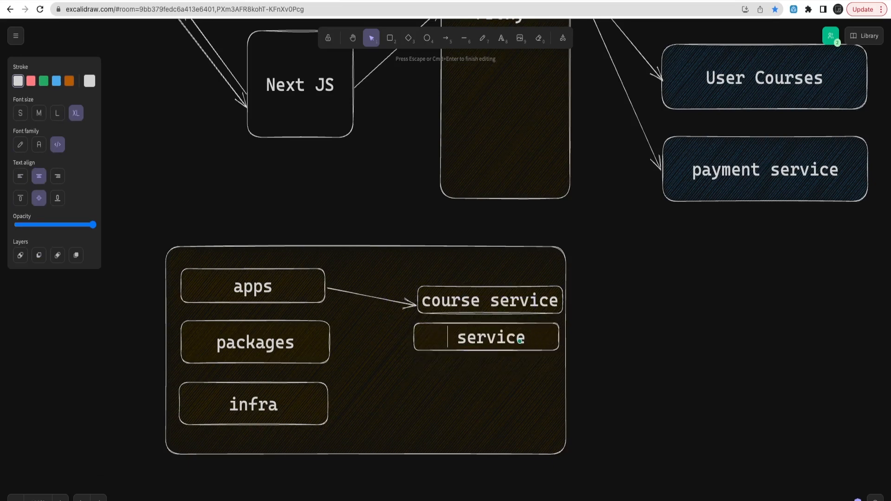
{"action": "mouse_move", "coordinate": [583, 331]}
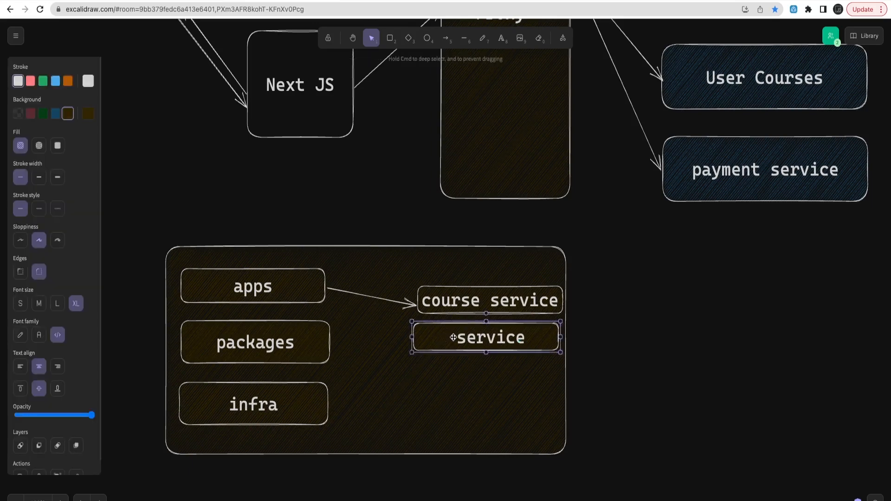
{"action": "double_click", "coordinate": [489, 337]}
{"action": "type", "text": "... "}
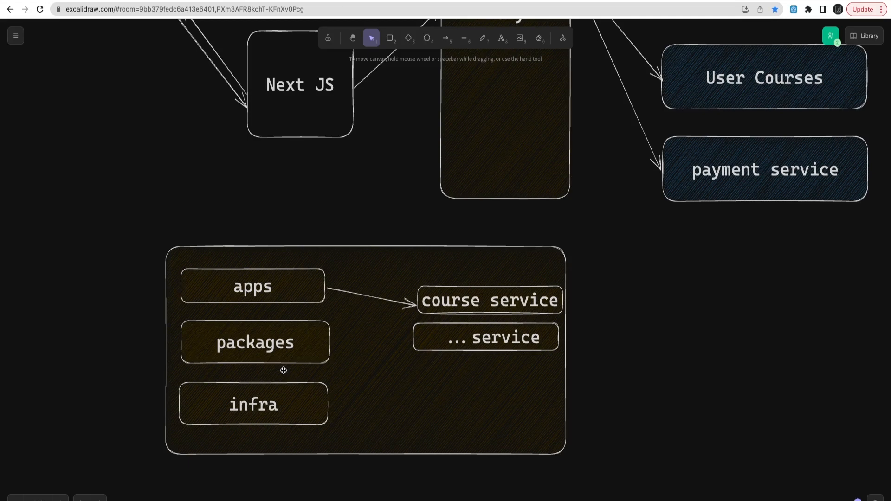
{"action": "left_click", "coordinate": [255, 342]}
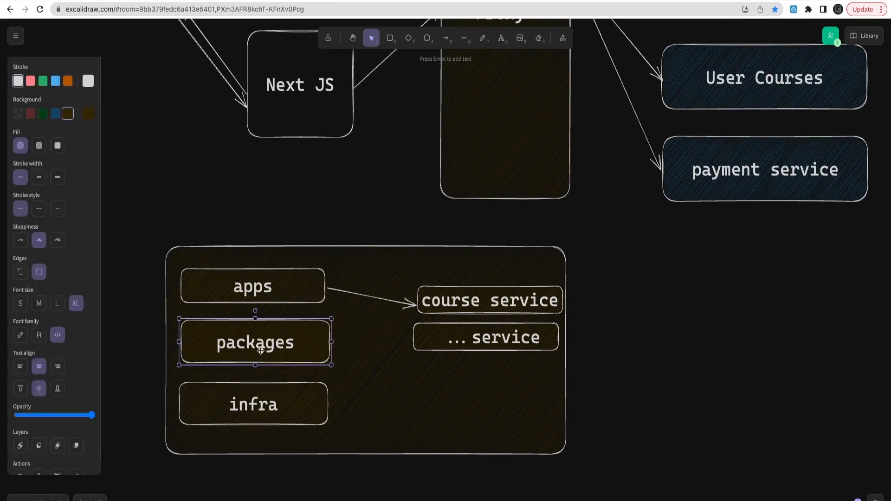
Step: Move the packages box beside infra and draw an arrow to course service
{"action": "left_click_drag", "start_coordinate": [255, 341], "coordinate": [460, 398]}
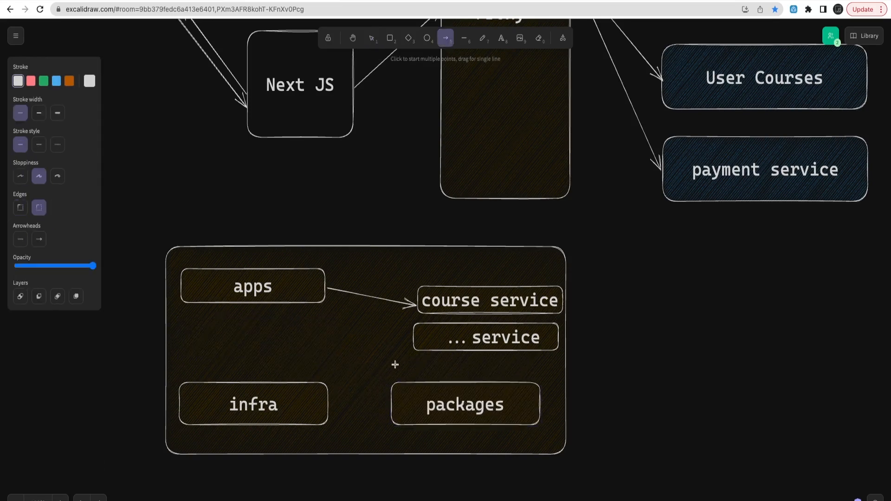
{"action": "left_click_drag", "start_coordinate": [413, 384], "coordinate": [462, 299]}
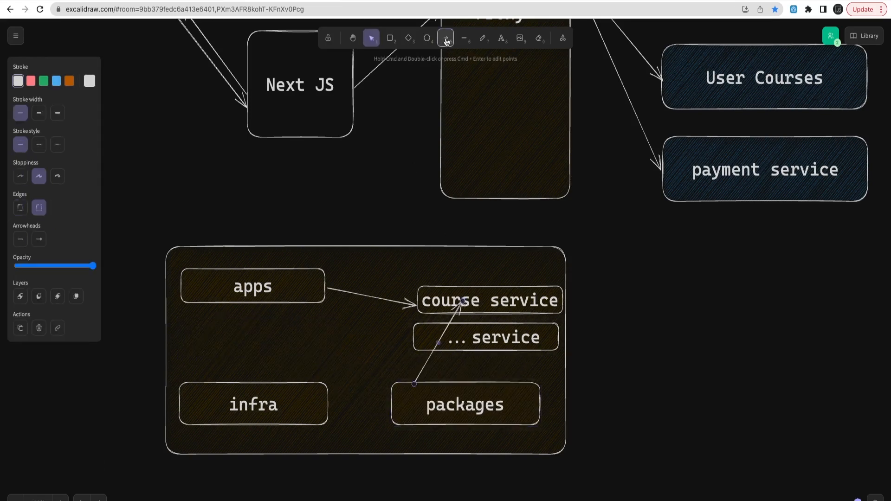
{"action": "left_click", "coordinate": [446, 38]}
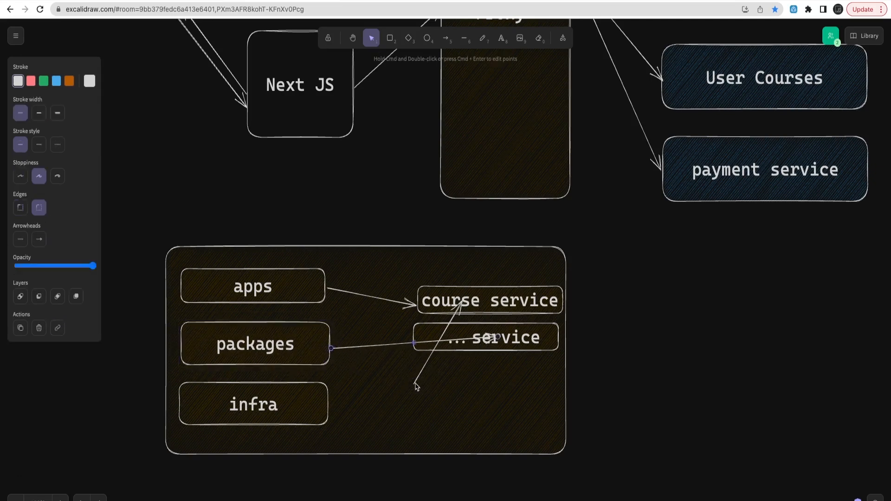
{"action": "left_click_drag", "start_coordinate": [415, 386], "coordinate": [329, 346]}
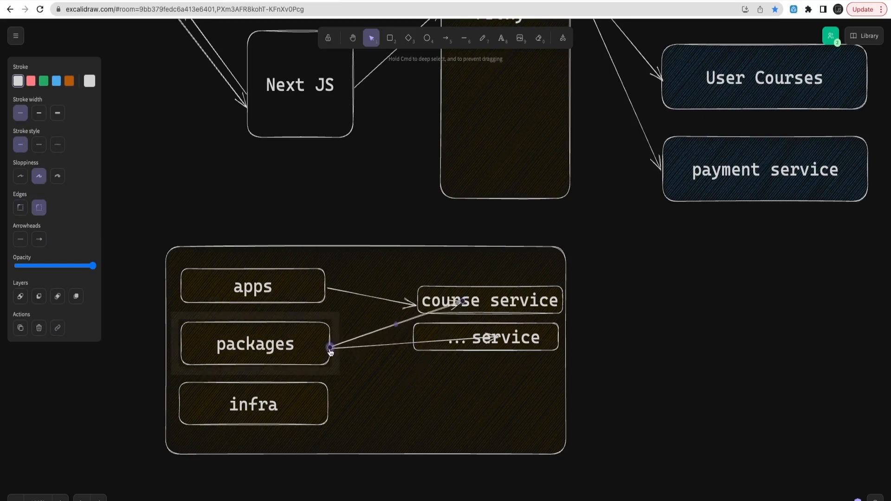
{"action": "left_click", "coordinate": [255, 343]}
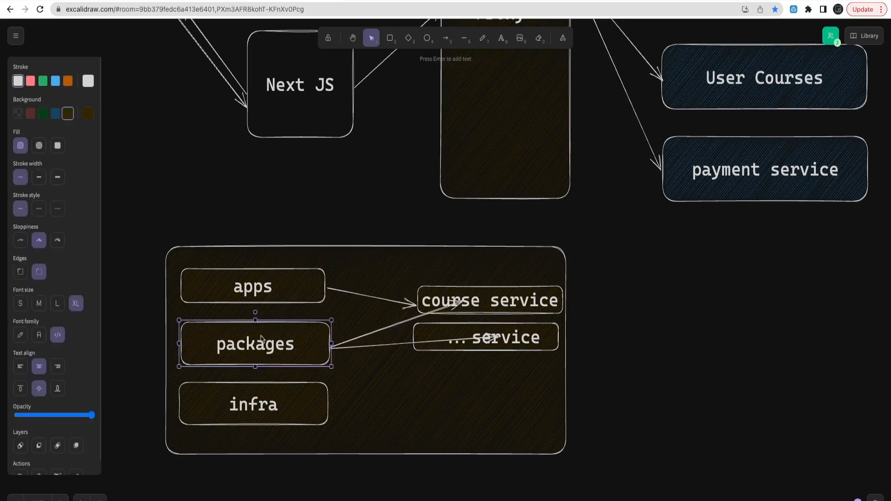
{"action": "left_click", "coordinate": [253, 286]}
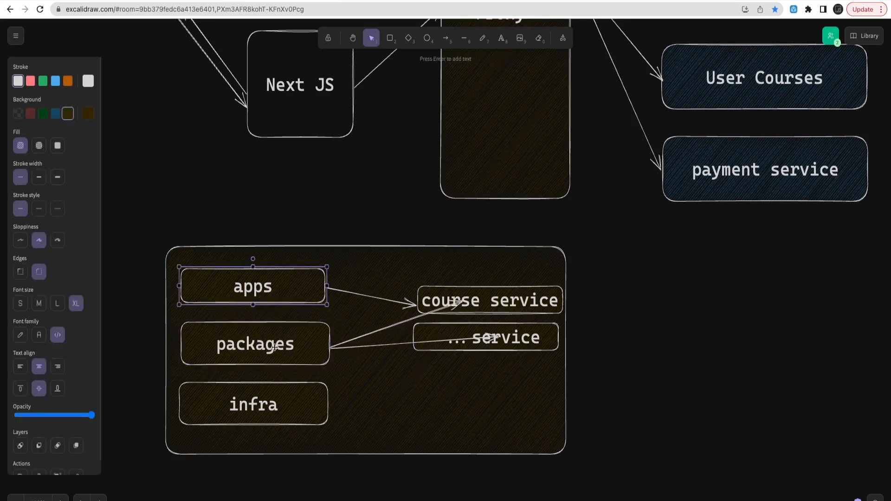
{"action": "left_click", "coordinate": [255, 343]}
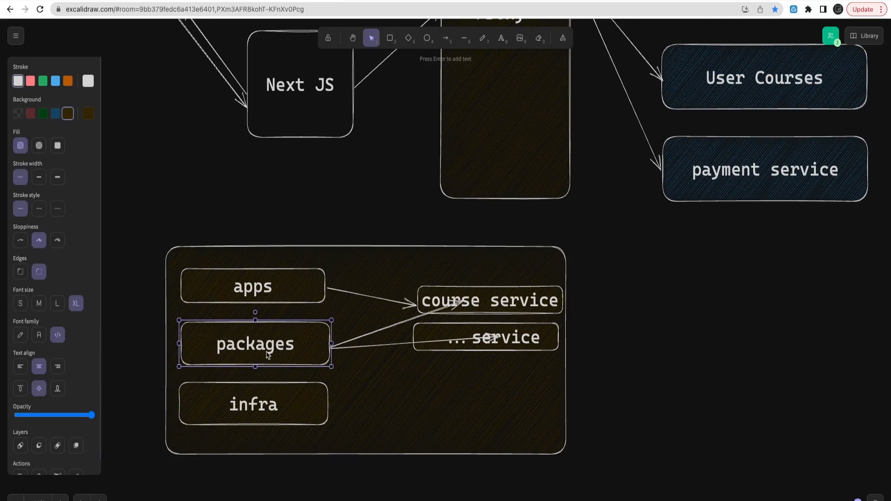
{"action": "mouse_move", "coordinate": [574, 368]}
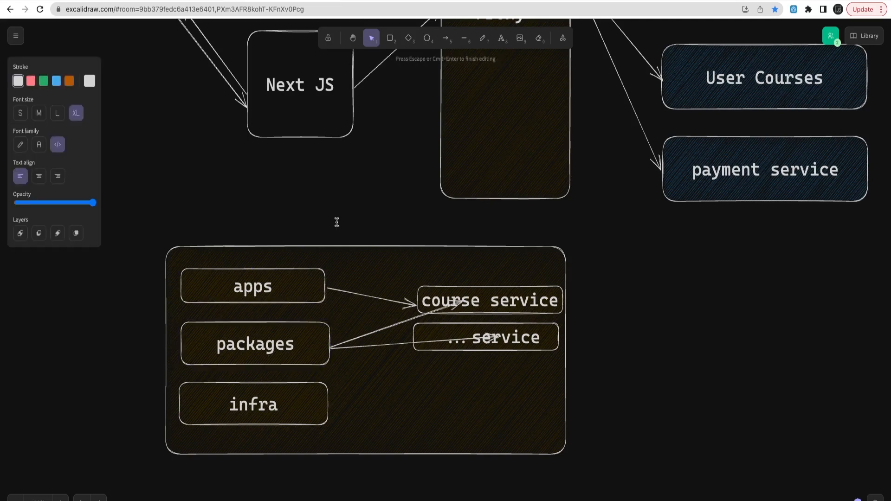
Step: Add the heading 'Nx Tooling' and position it just above the brown rectangle
{"action": "type", "text": "Nx"}
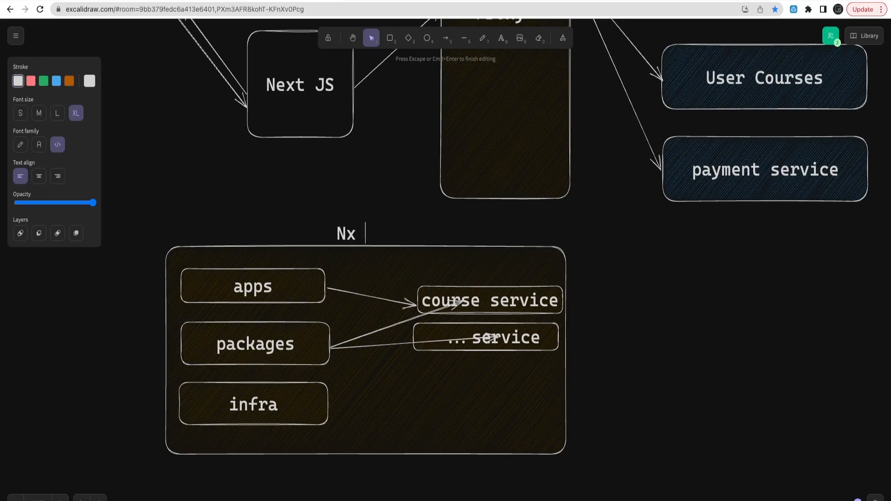
{"action": "type", "text": "tOOLING"}
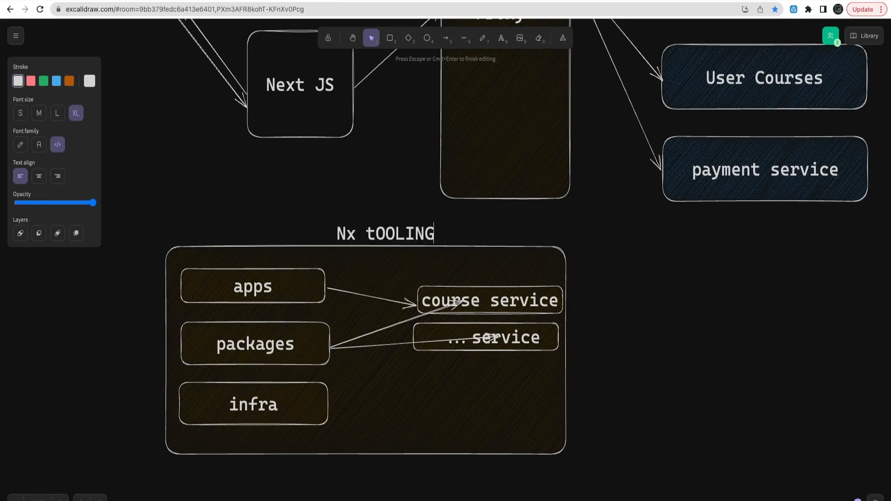
{"action": "key", "text": "Backspace"}
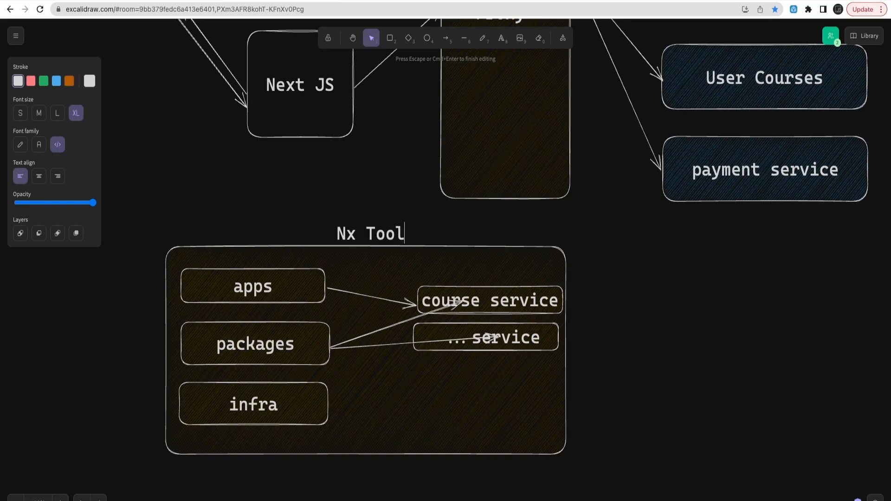
{"action": "type", "text": "ing"}
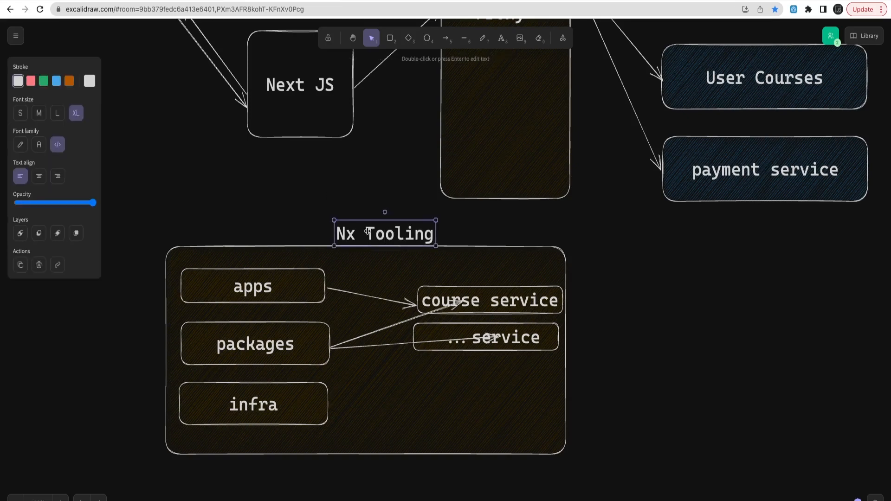
{"action": "left_click_drag", "start_coordinate": [384, 233], "coordinate": [351, 216]}
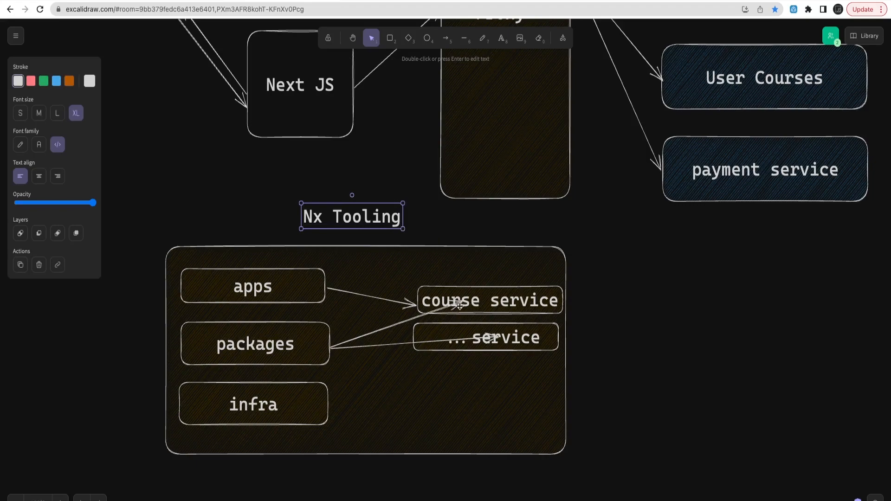
{"action": "mouse_move", "coordinate": [524, 406]}
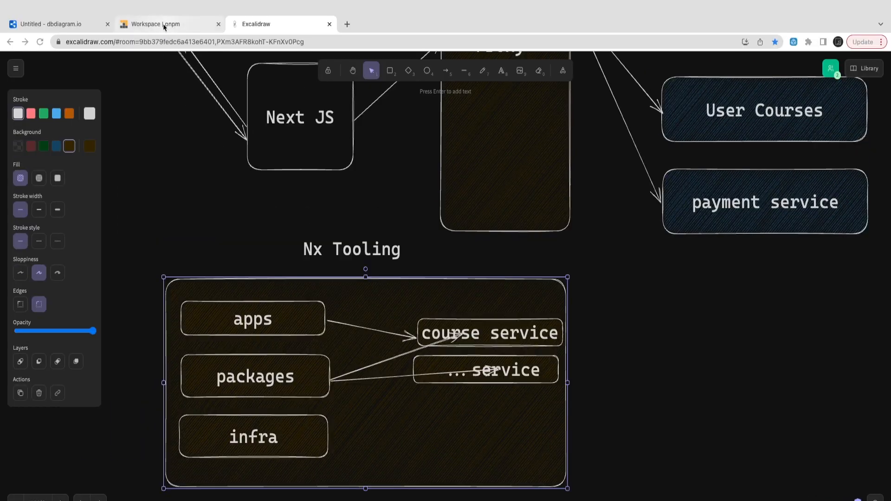
Step: Switch to the pnpm docs tab and scroll through the Workspace page
{"action": "left_click", "coordinate": [150, 24]}
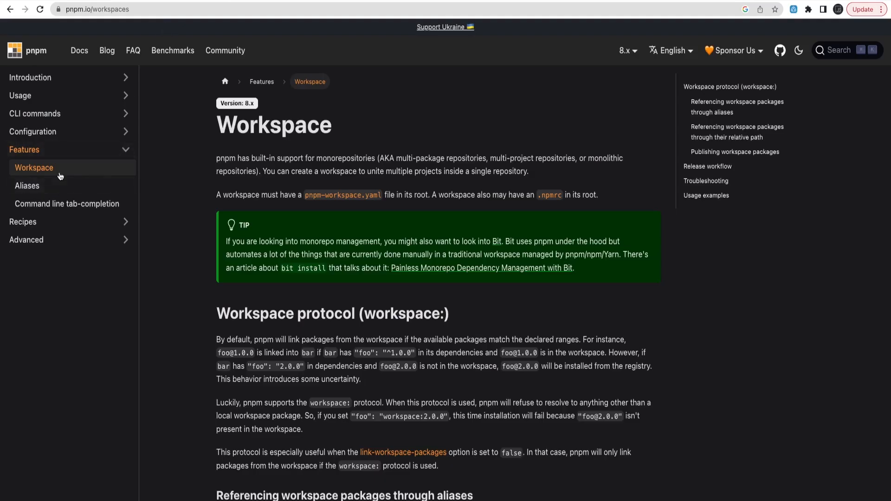
{"action": "scroll", "scroll_direction": "down", "scroll_amount": 3}
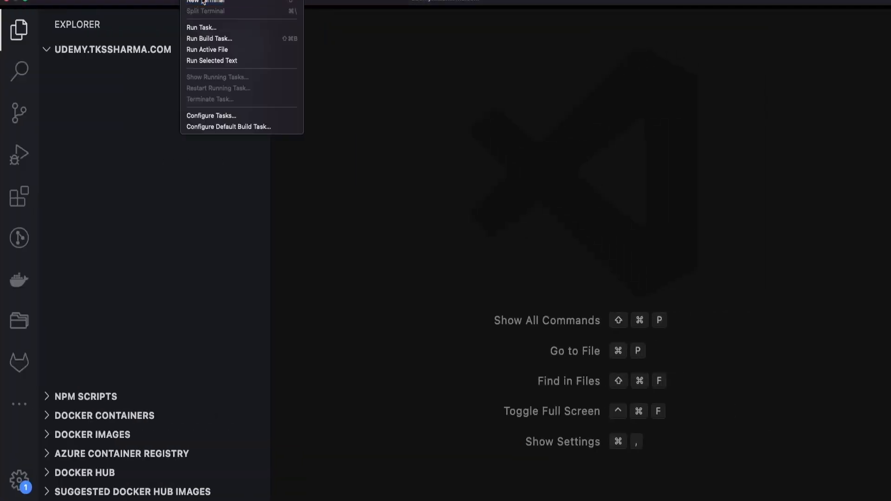
Step: In a new terminal, run git init and pnpm init
{"action": "left_click", "coordinate": [206, 2]}
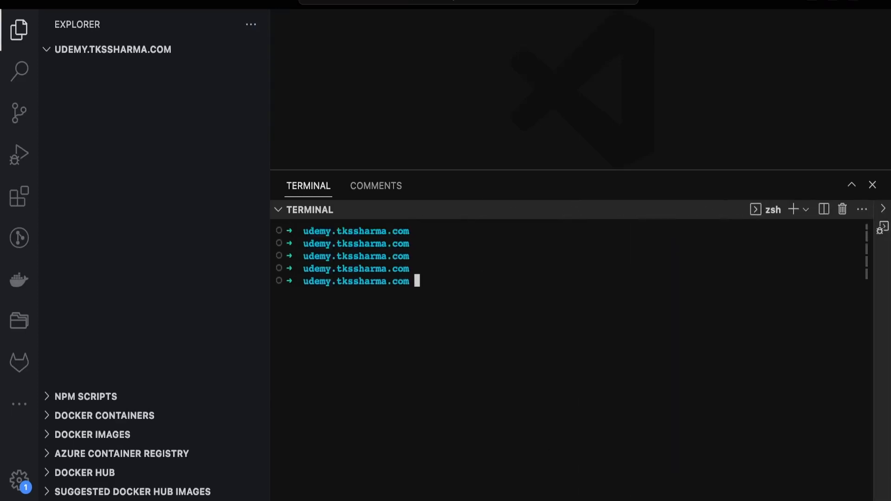
{"action": "type", "text": "git i"}
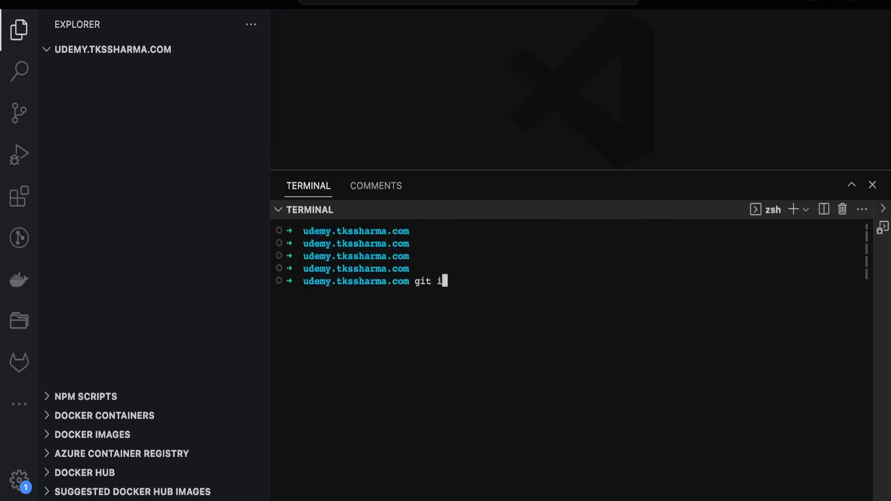
{"action": "key", "text": "Enter"}
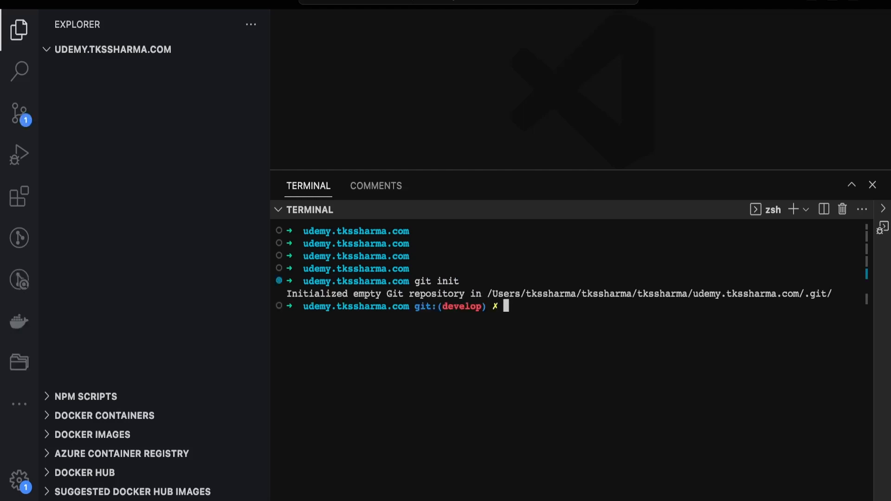
{"action": "type", "text": "pnpm init"}
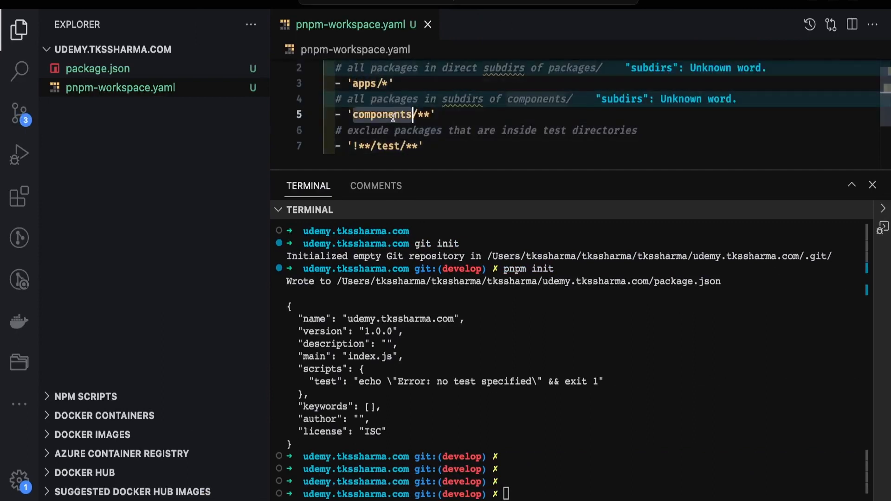
Step: Change the workspace globs to 'apps/*' and 'packages/**'
{"action": "type", "text": "packages"}
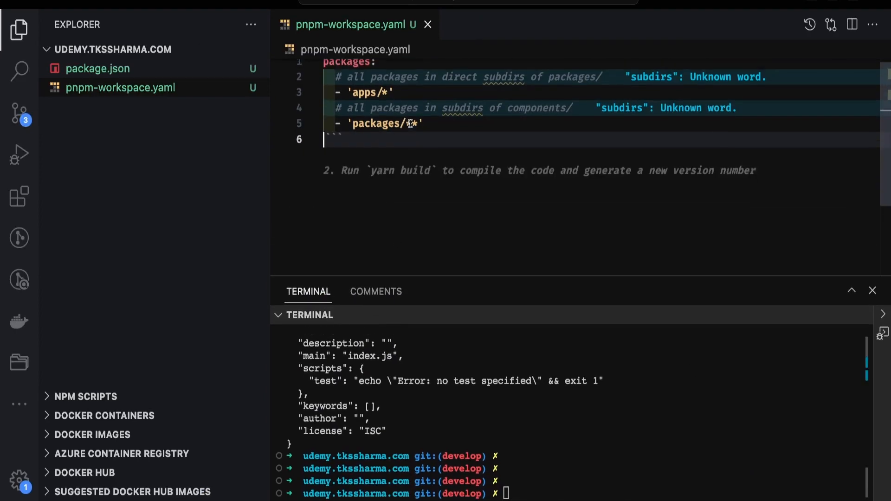
{"action": "type", "text": "*"}
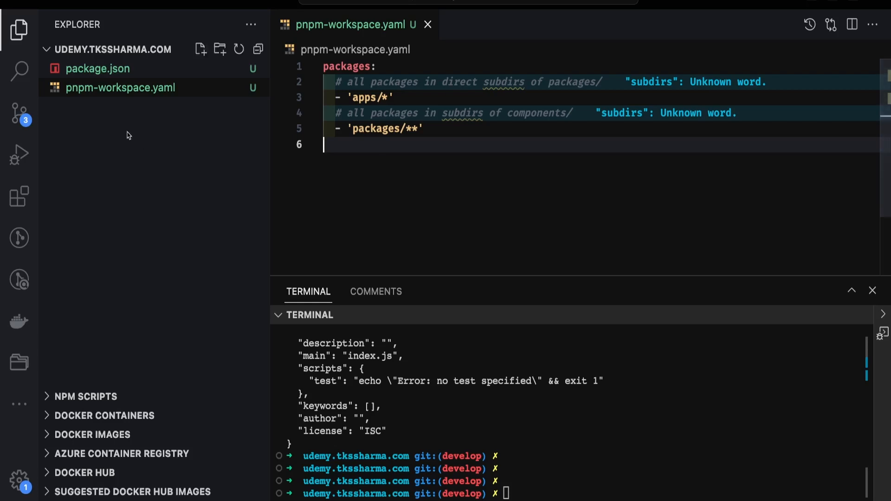
Step: Check package.json, then create apps and packages folders in the project root
{"action": "left_click", "coordinate": [97, 68]}
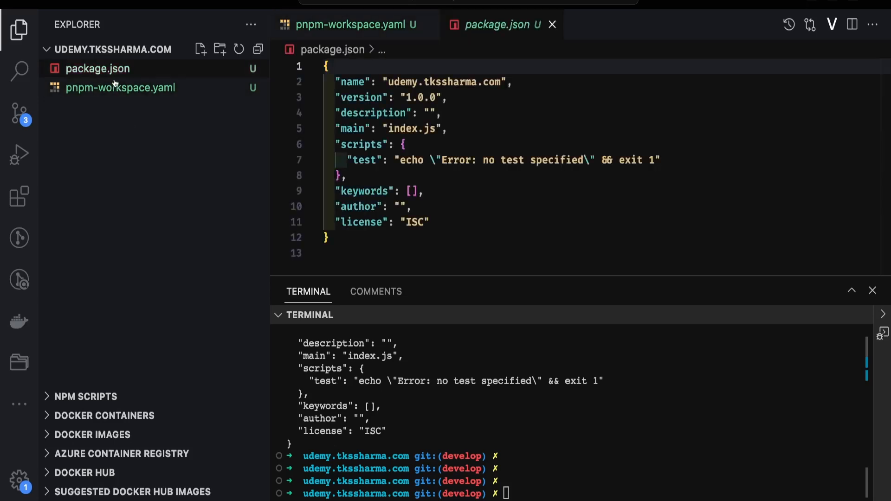
{"action": "left_click", "coordinate": [352, 25]}
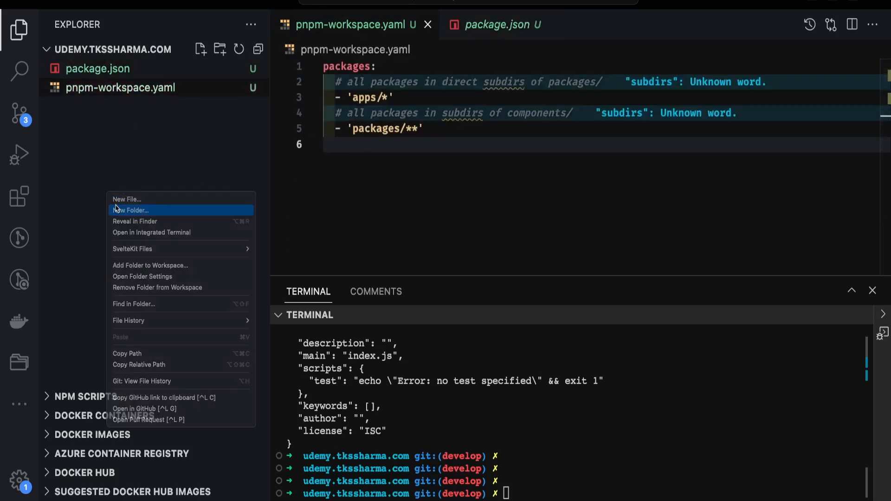
{"action": "left_click", "coordinate": [132, 210]}
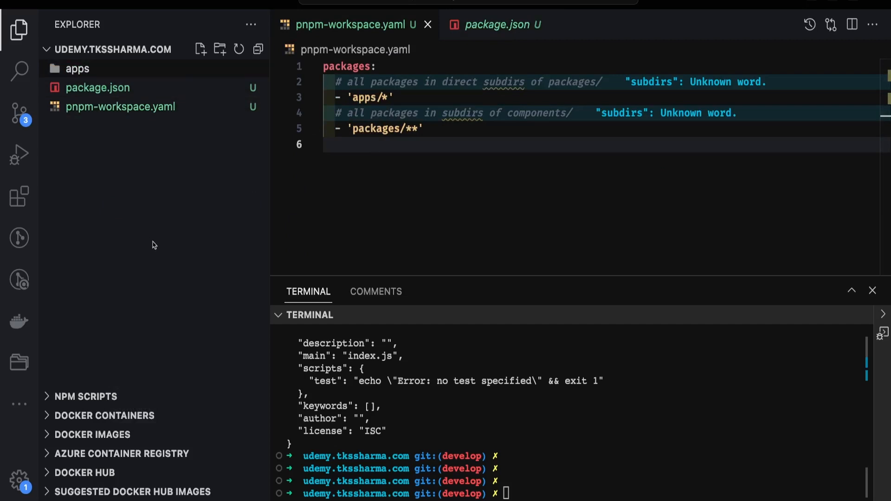
{"action": "left_click", "coordinate": [200, 49]}
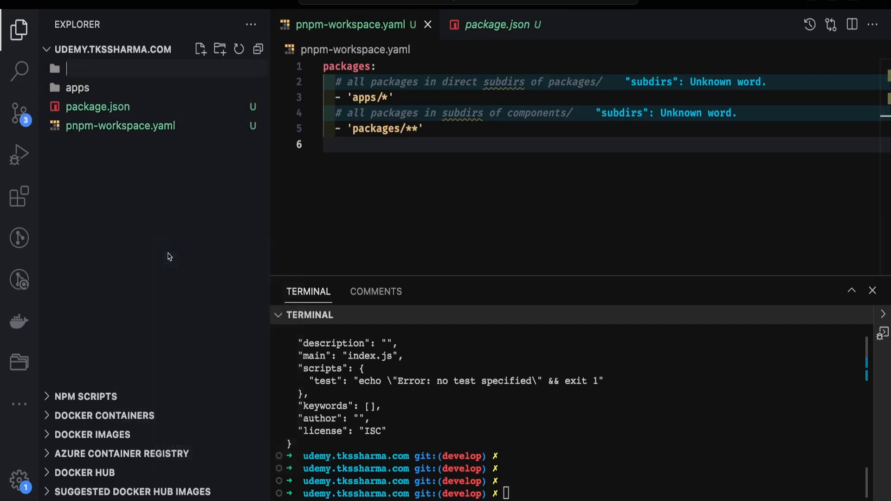
{"action": "key", "text": "Enter"}
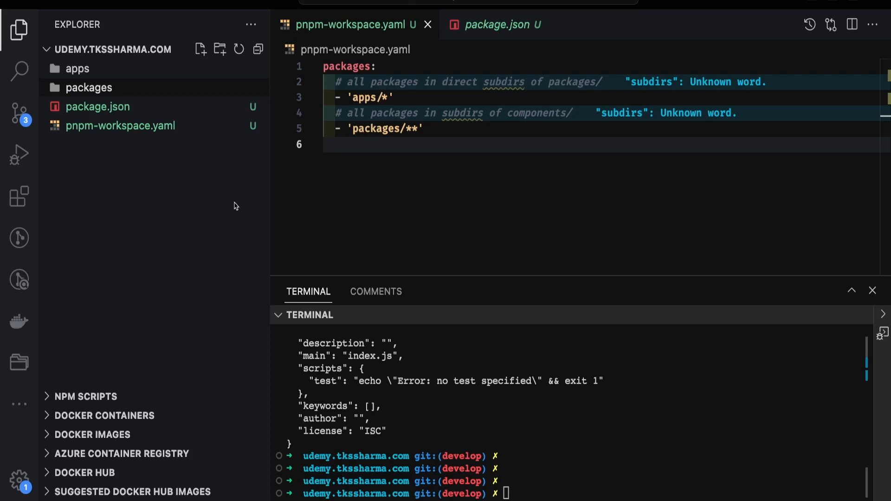
{"action": "mouse_move", "coordinate": [241, 208]}
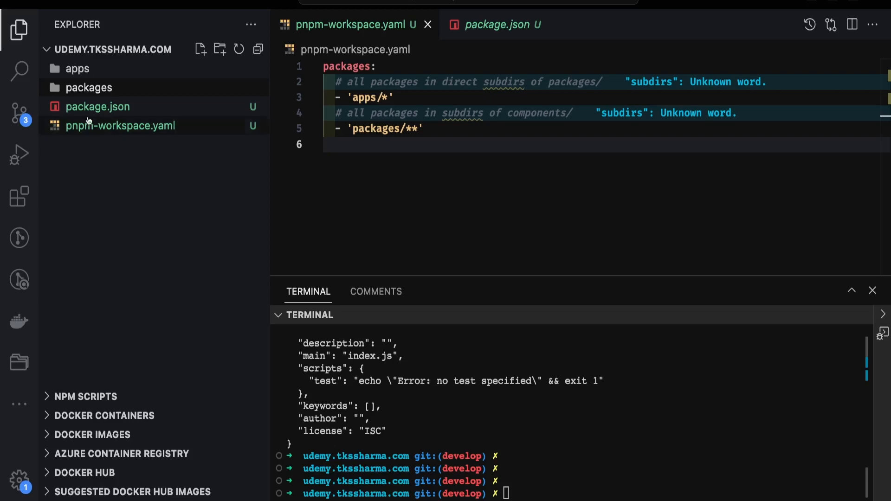
Step: Add a file-manager-service folder inside apps, next to course-service
{"action": "right_click", "coordinate": [76, 68]}
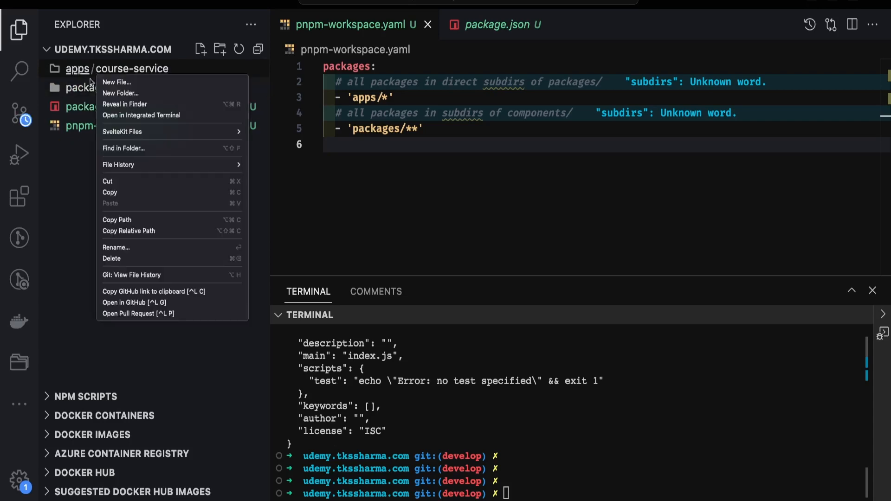
{"action": "type", "text": "fi"}
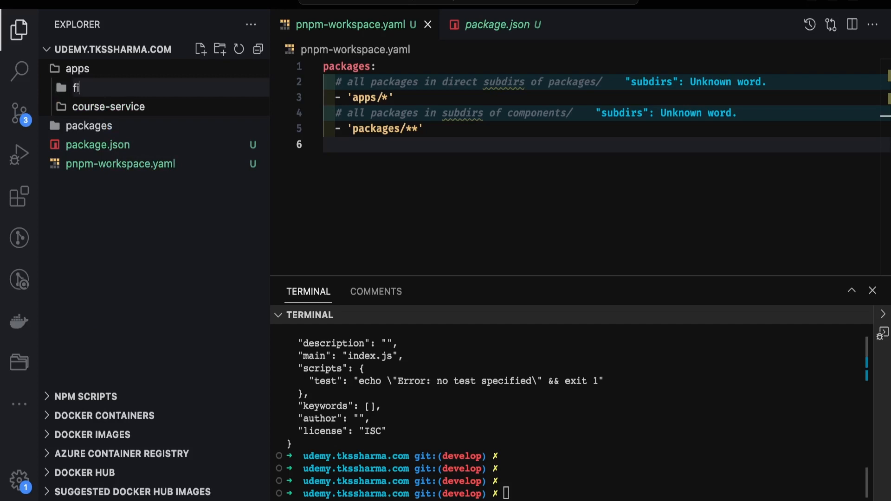
{"action": "type", "text": "le-manager-"}
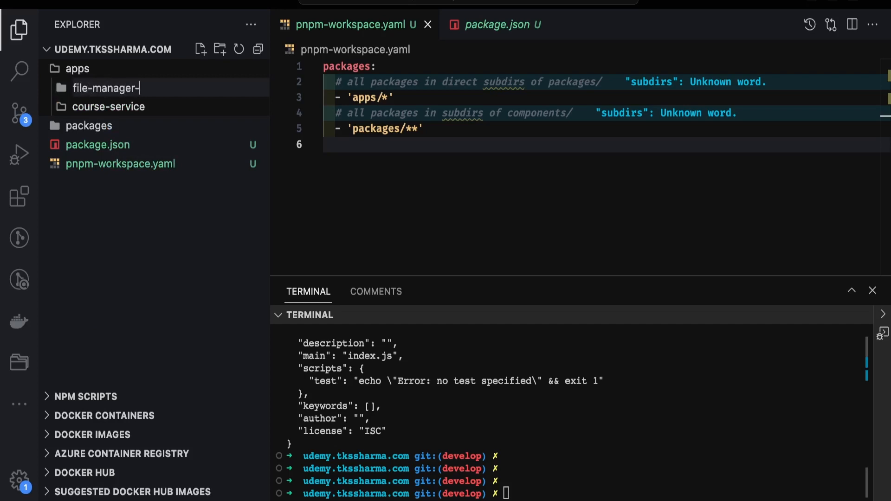
{"action": "type", "text": "service"}
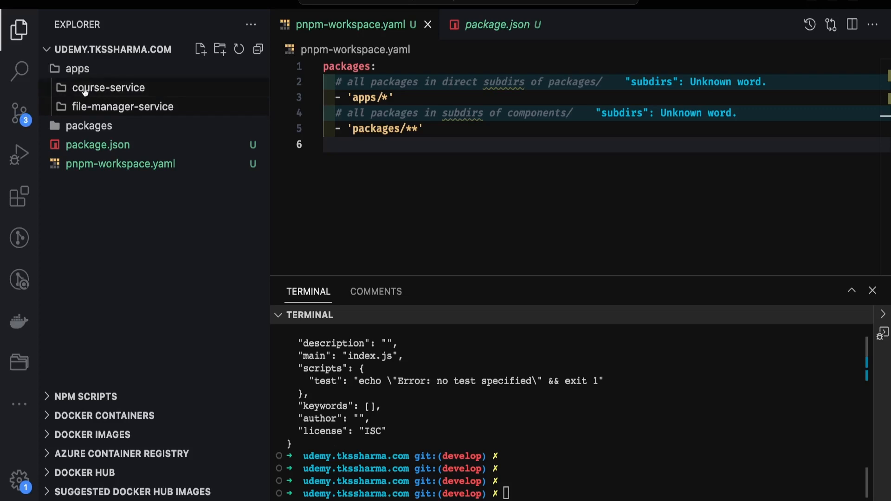
Step: Create the aws-s3 and app-database folders inside packages
{"action": "right_click", "coordinate": [89, 126]}
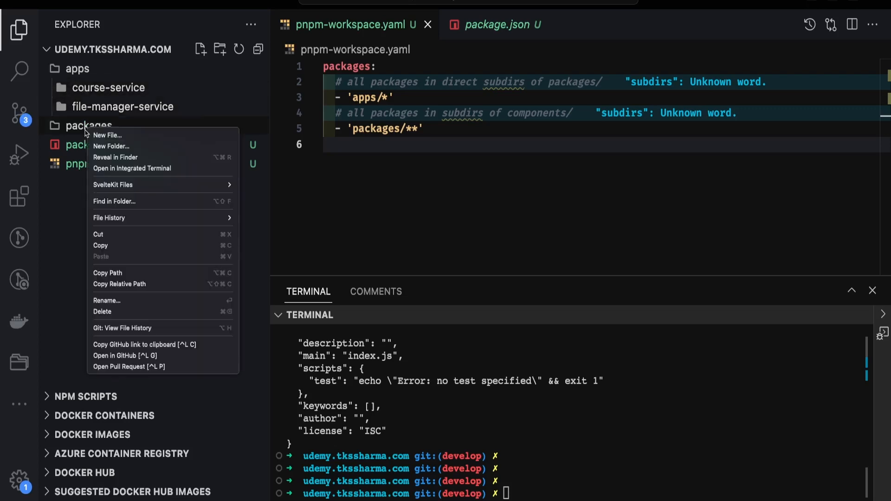
{"action": "left_click", "coordinate": [111, 146]}
{"action": "type", "text": "aws-s3"}
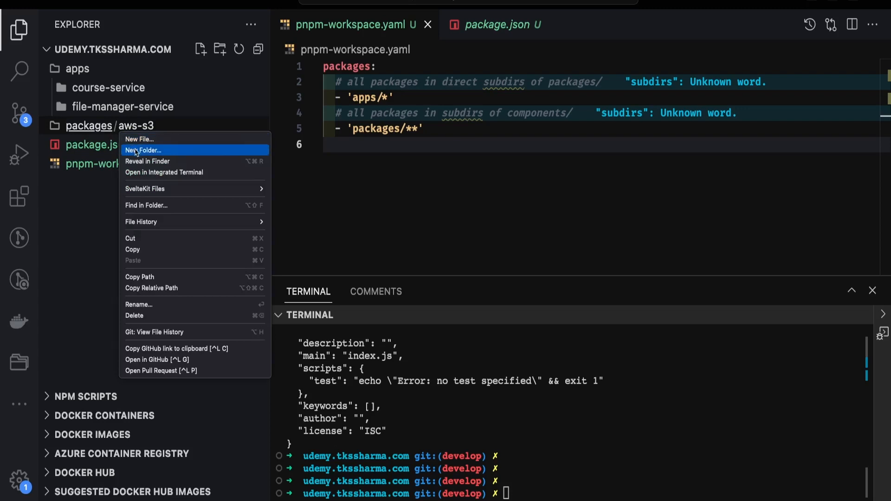
{"action": "left_click", "coordinate": [144, 150]}
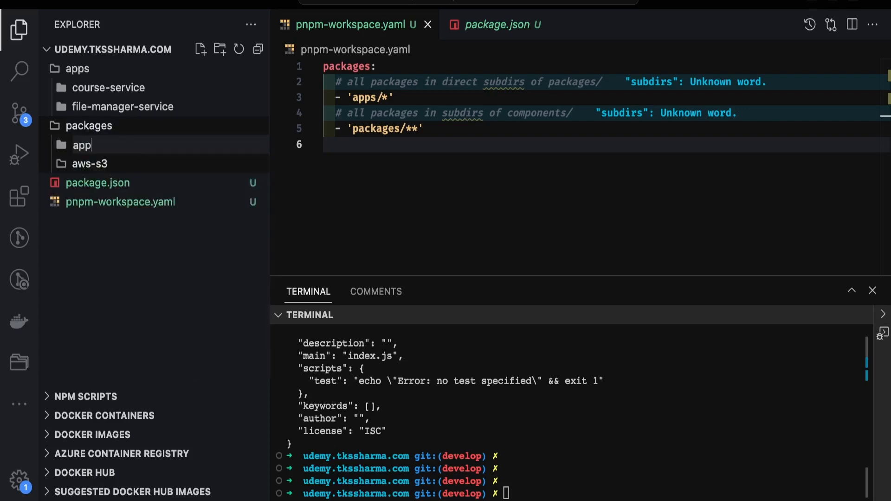
{"action": "type", "text": "-database"}
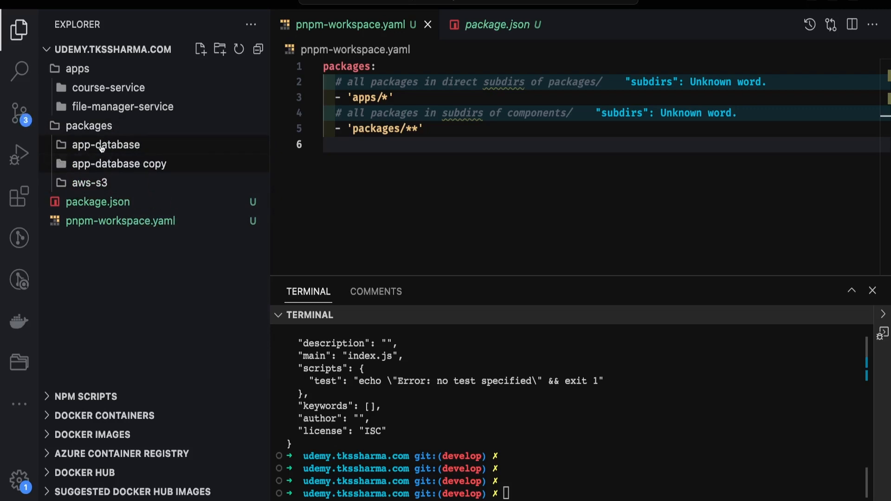
Step: Rename the duplicated database folder to app-config and add an app-logger folder
{"action": "right_click", "coordinate": [119, 164]}
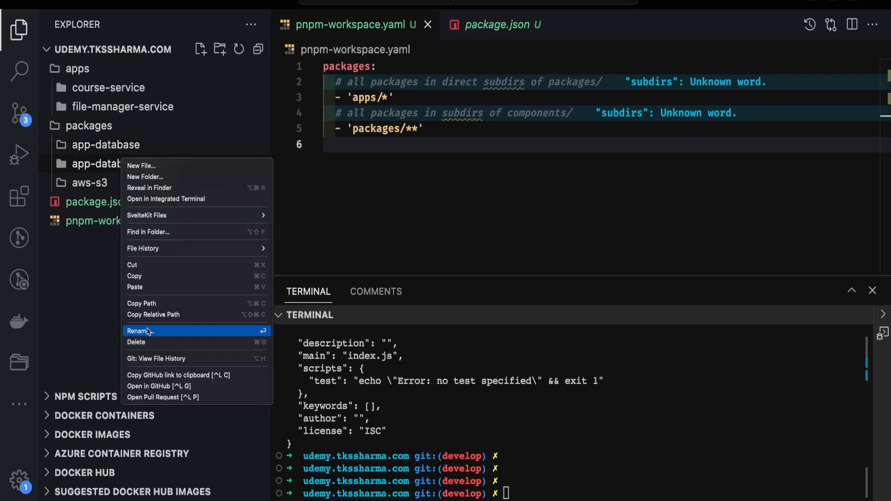
{"action": "left_click", "coordinate": [140, 331]}
{"action": "type", "text": "app-config"}
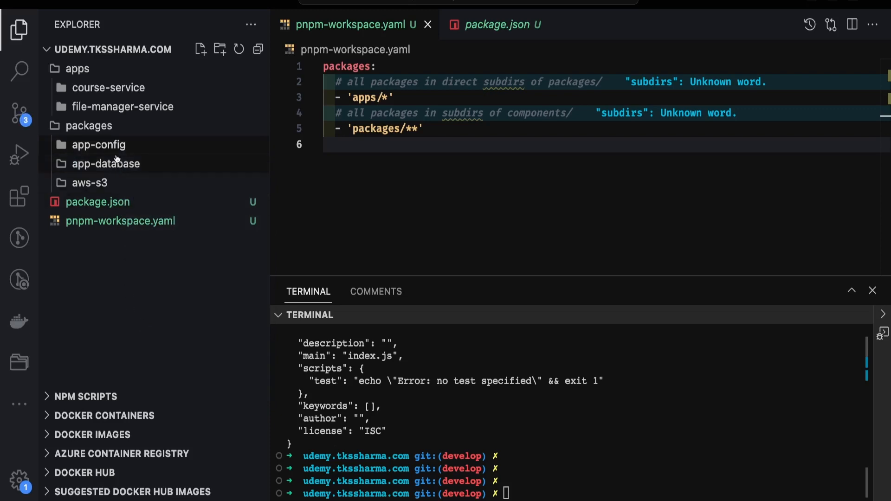
{"action": "right_click", "coordinate": [105, 164]}
{"action": "type", "text": "app"}
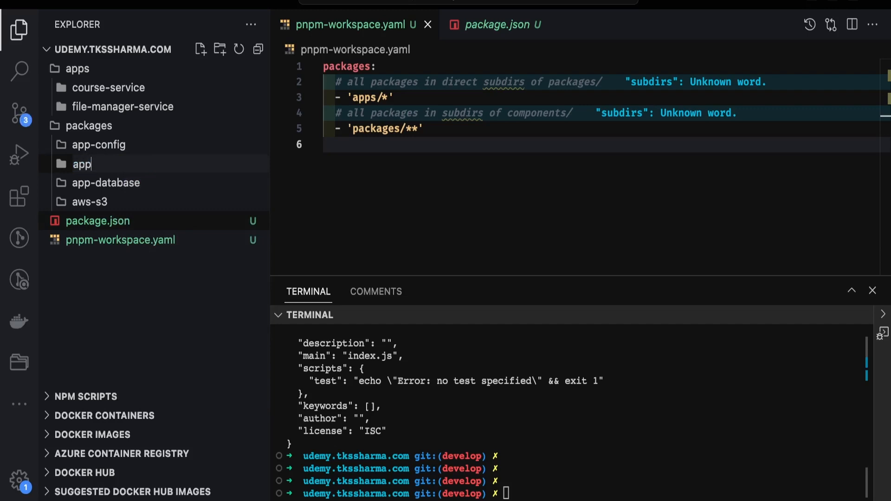
{"action": "type", "text": "-logger"}
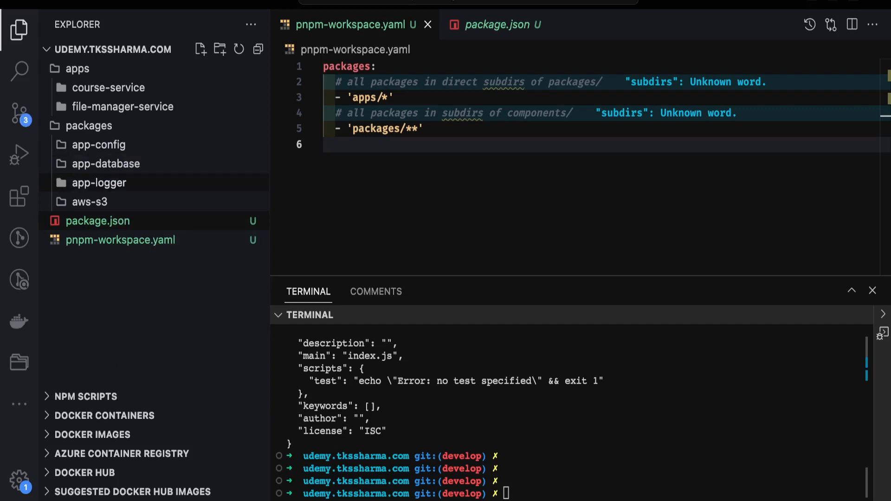
{"action": "mouse_move", "coordinate": [123, 107]}
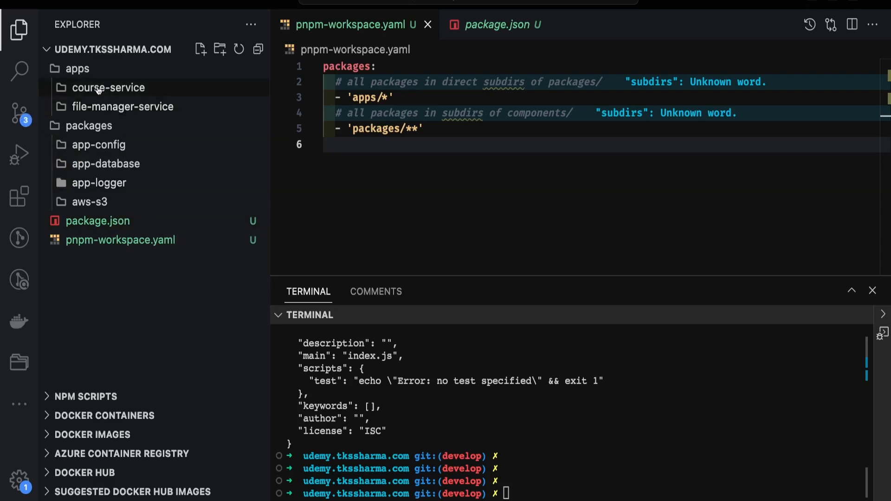
{"action": "mouse_move", "coordinate": [98, 100]}
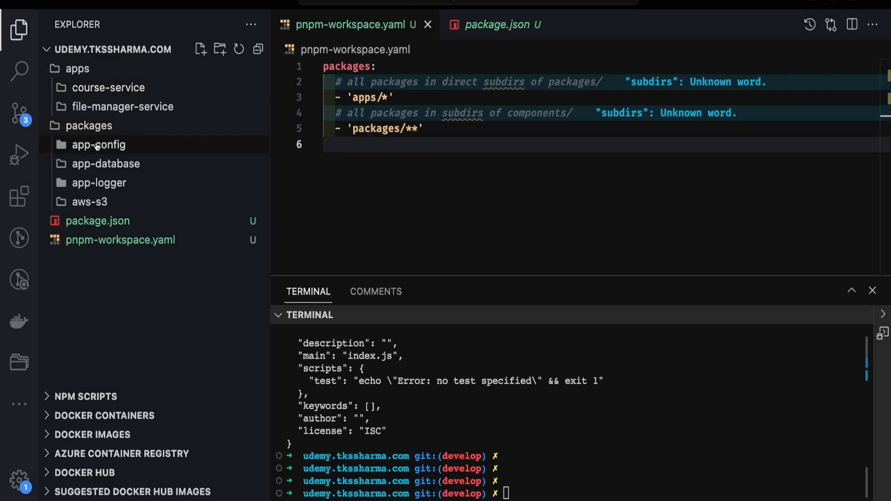
Step: Run pnpm init in a terminal opened at app-config, then cd .. toward the root
{"action": "right_click", "coordinate": [98, 144]}
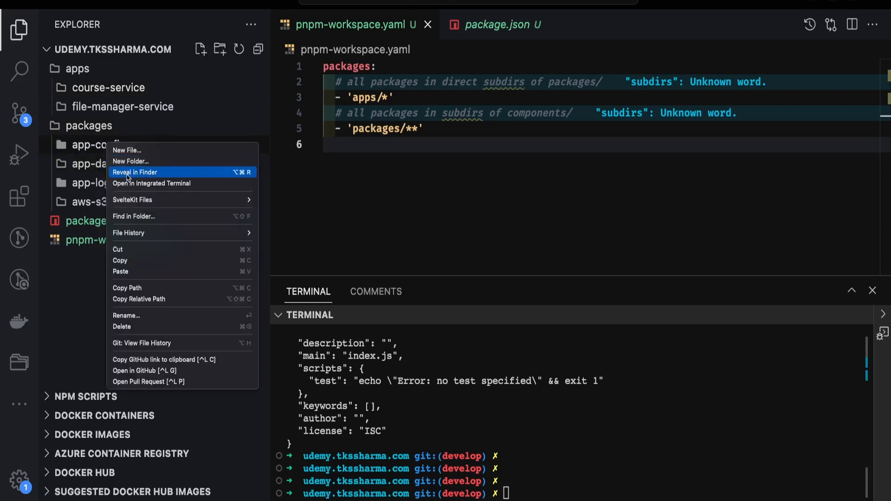
{"action": "left_click", "coordinate": [151, 183]}
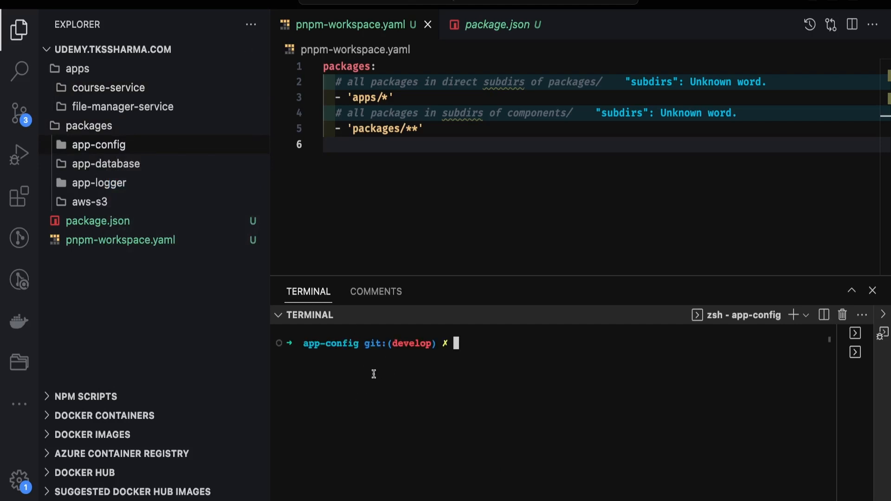
{"action": "type", "text": "pnpm ini"}
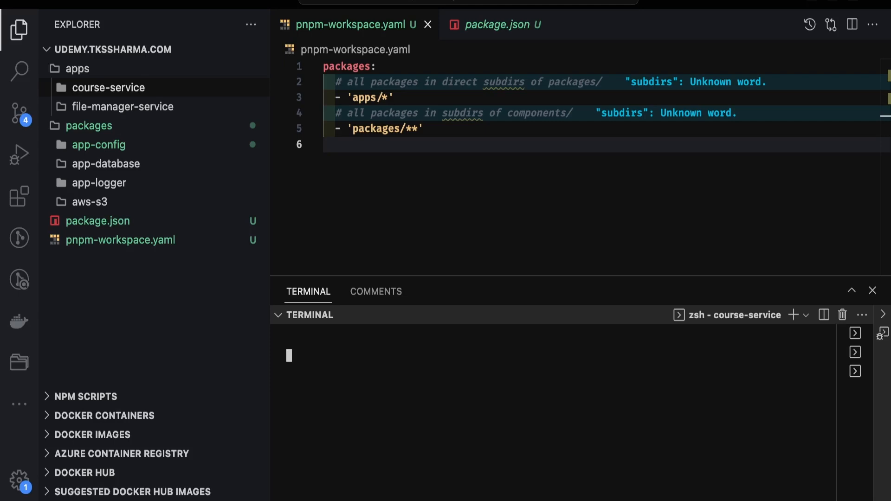
{"action": "type", "text": "pnpm init"}
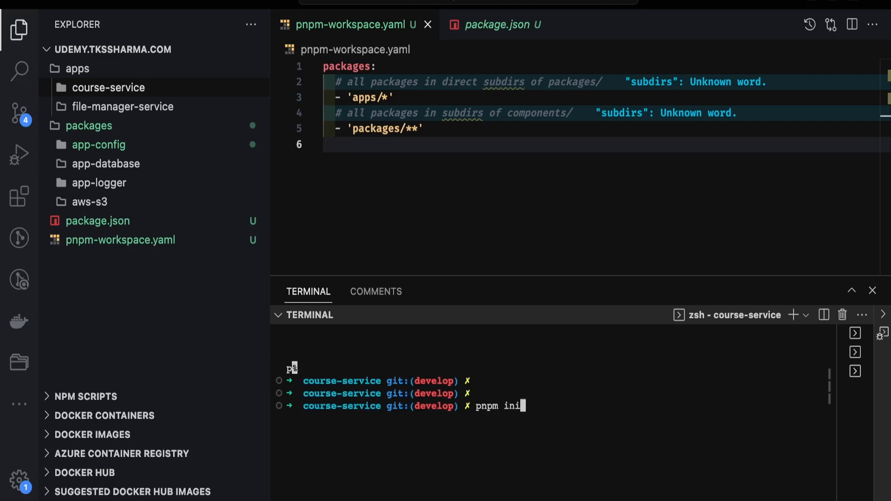
{"action": "key", "text": "Enter"}
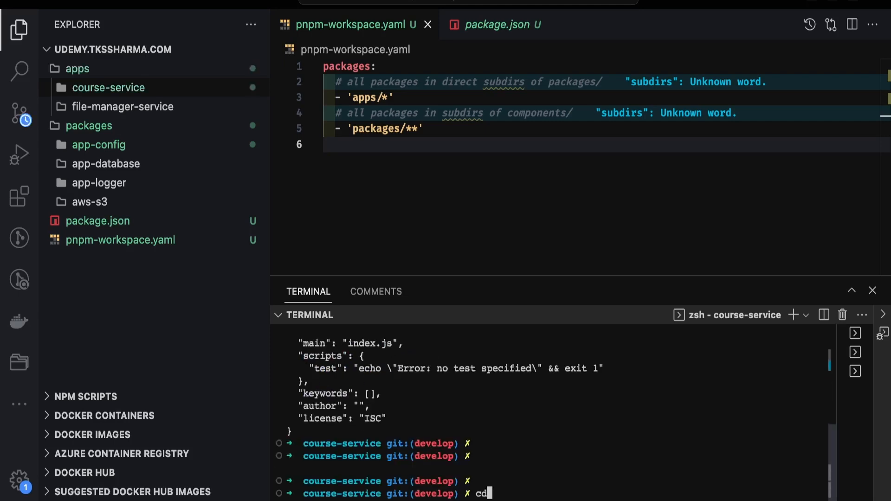
{"action": "type", "text": "cd .."}
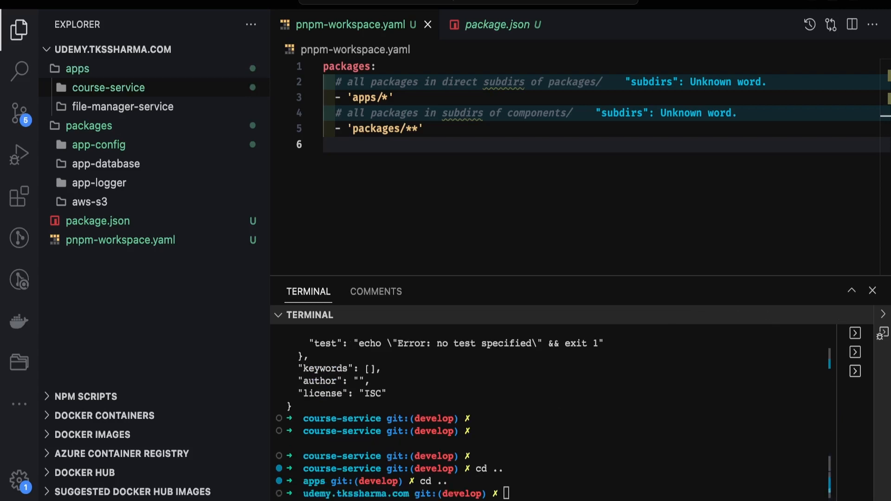
{"action": "left_click", "coordinate": [491, 407]}
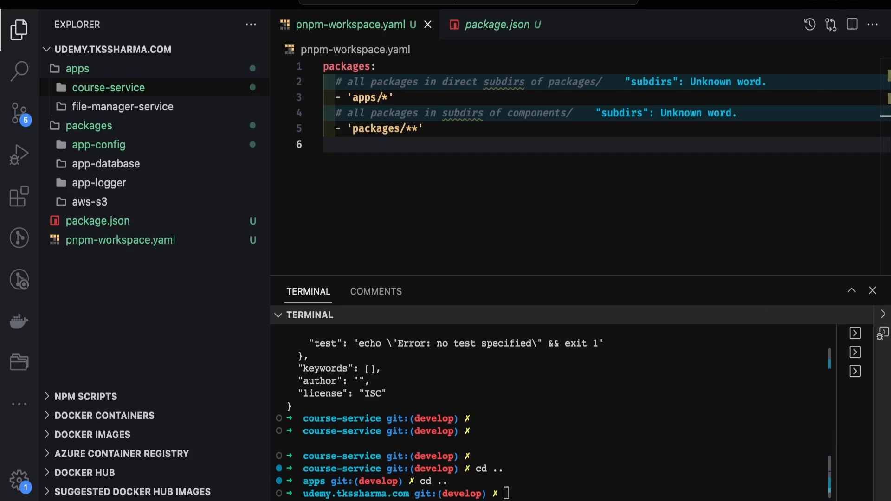
Step: In root package.json, move "commitizen": "^4.2.4" up in devDependencies and drop prettier-plugin-svelte
{"action": "left_click", "coordinate": [493, 24]}
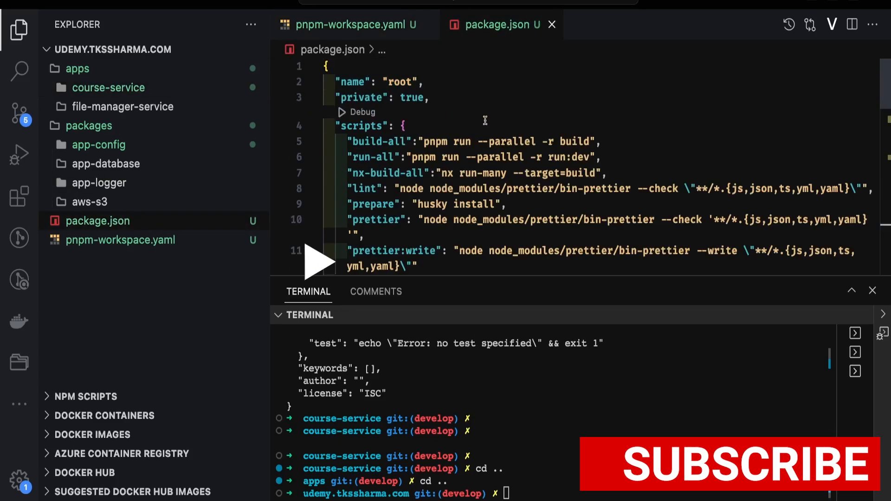
{"action": "double_click", "coordinate": [400, 82]}
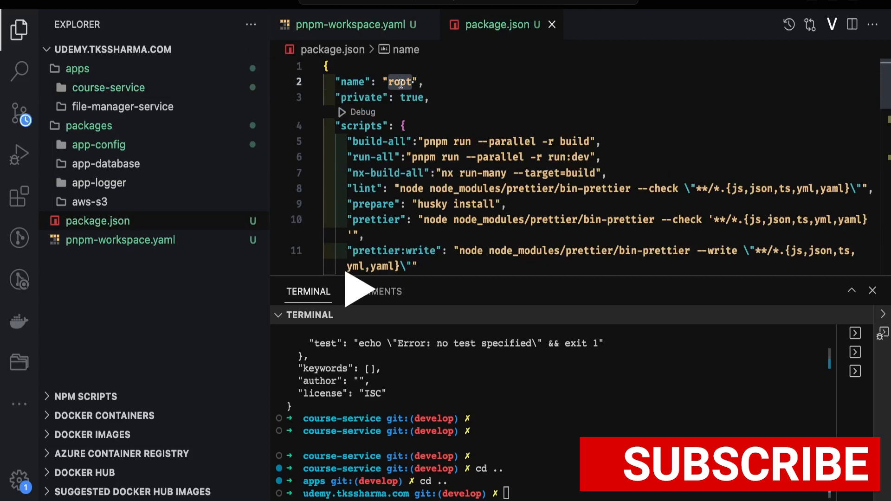
{"action": "scroll", "scroll_direction": "down", "scroll_amount": 3}
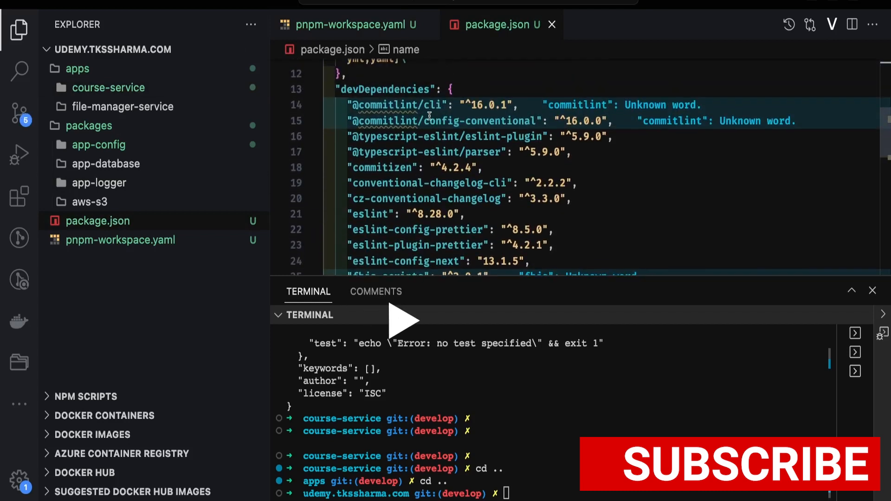
{"action": "scroll", "scroll_direction": "down", "scroll_amount": 3}
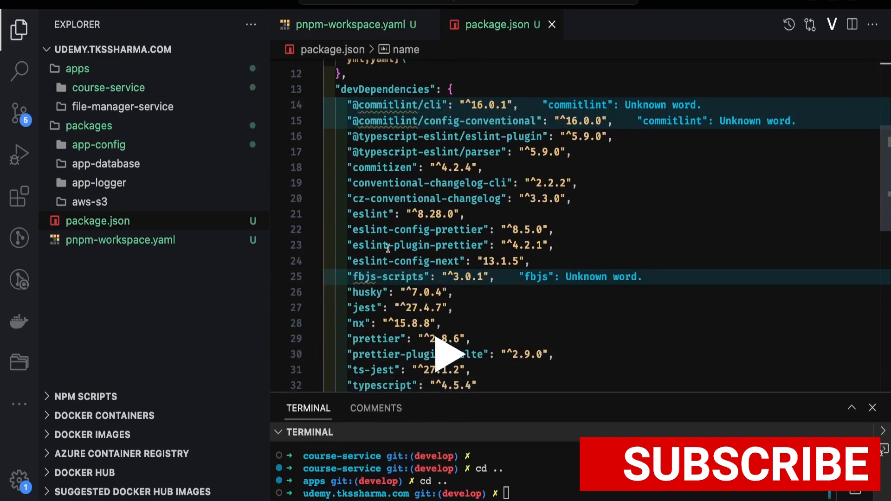
{"action": "left_click", "coordinate": [539, 262]}
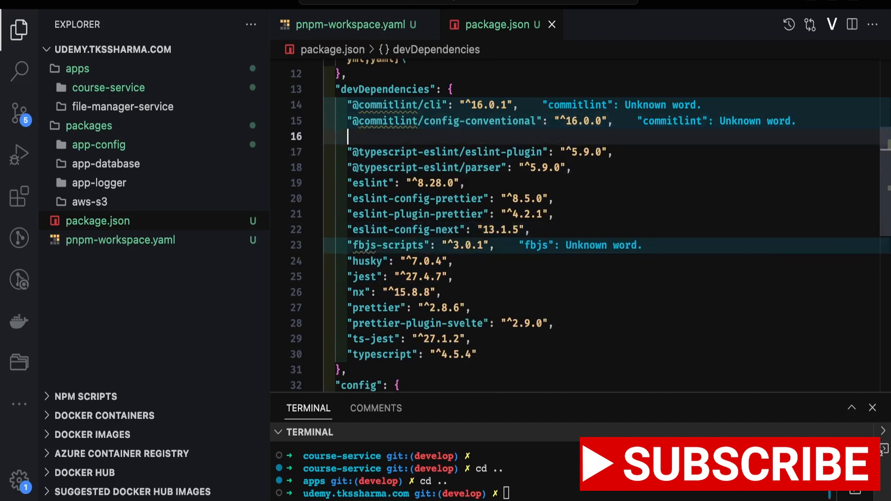
{"action": "type", "text": "\"commitizen\": \"^4.2.4\","}
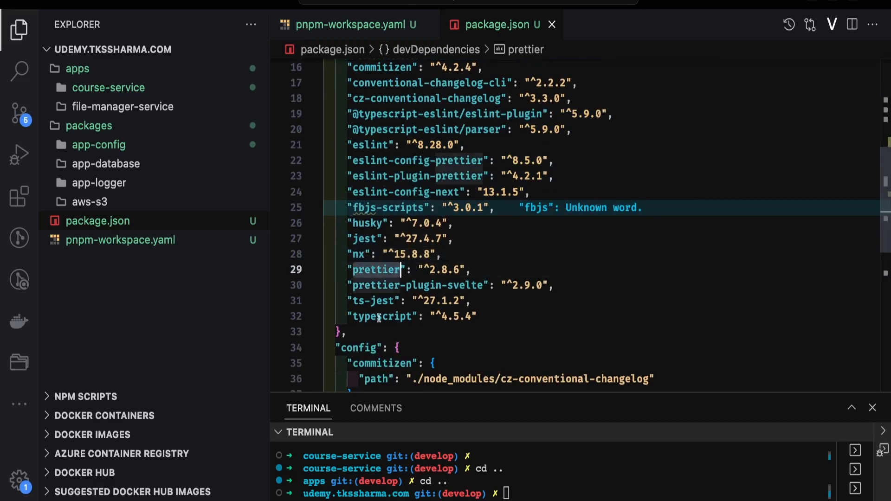
{"action": "scroll", "scroll_direction": "down", "scroll_amount": 3}
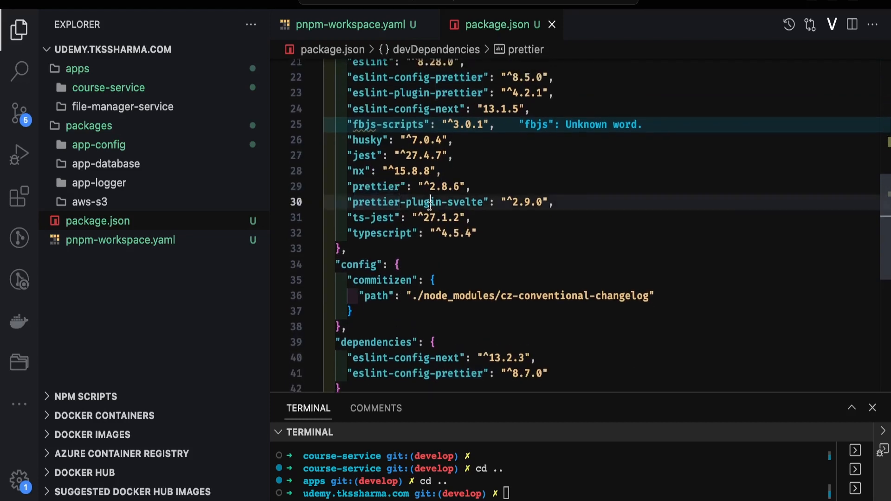
{"action": "scroll", "scroll_direction": "down", "scroll_amount": 3}
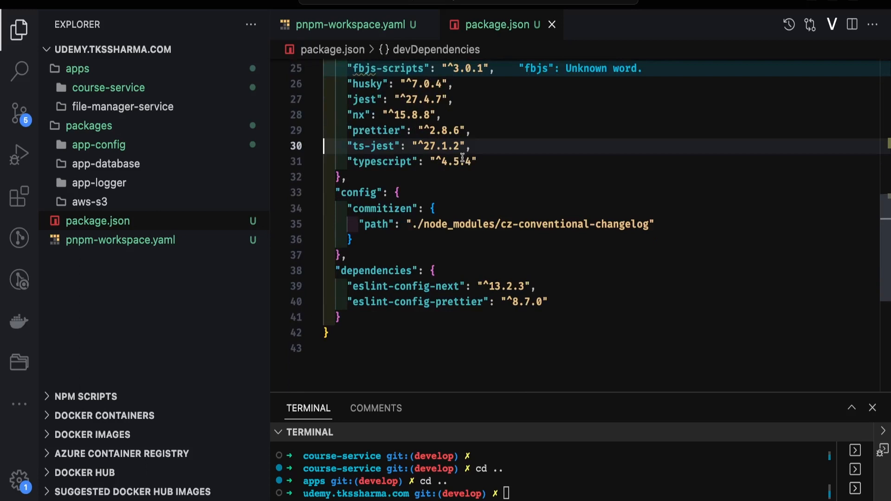
{"action": "left_click", "coordinate": [443, 286]}
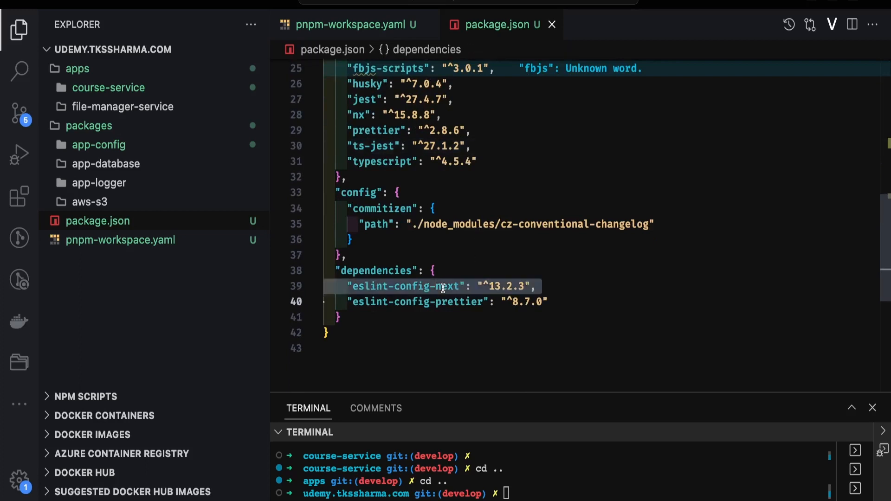
{"action": "mouse_move", "coordinate": [448, 224]}
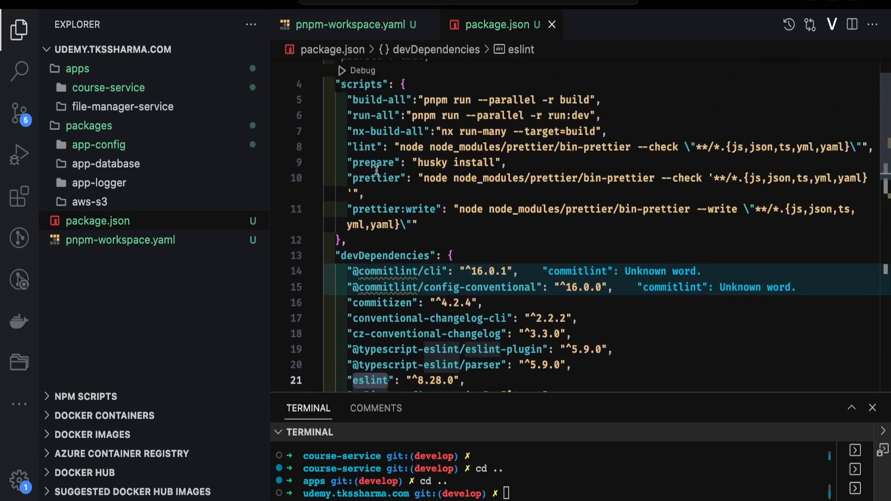
{"action": "mouse_move", "coordinate": [415, 369]}
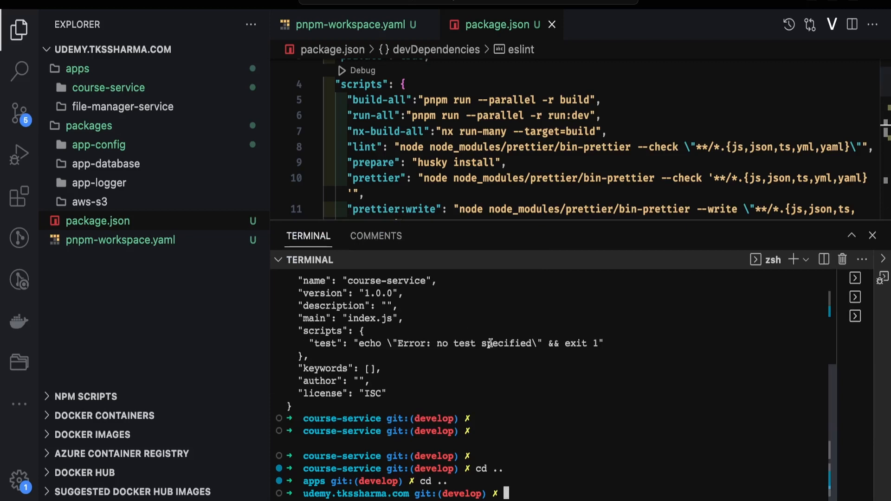
Step: Install dependencies with pnpm i and answer the prompt about ignoring node_modules
{"action": "type", "text": "pnpm i"}
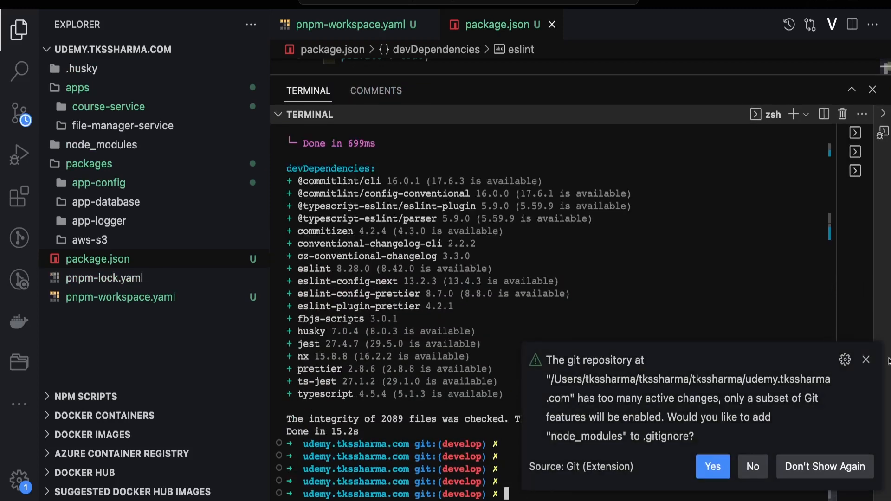
{"action": "left_click", "coordinate": [712, 466]}
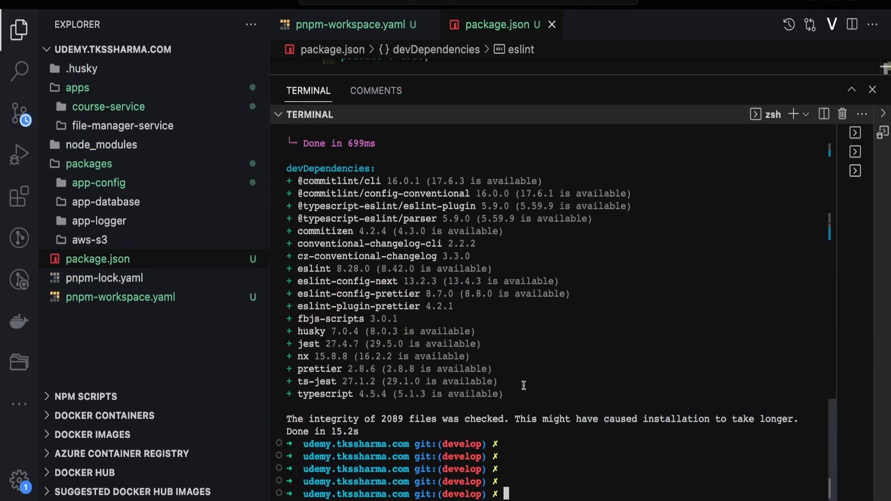
{"action": "left_click_drag", "start_coordinate": [286, 180], "coordinate": [502, 395]}
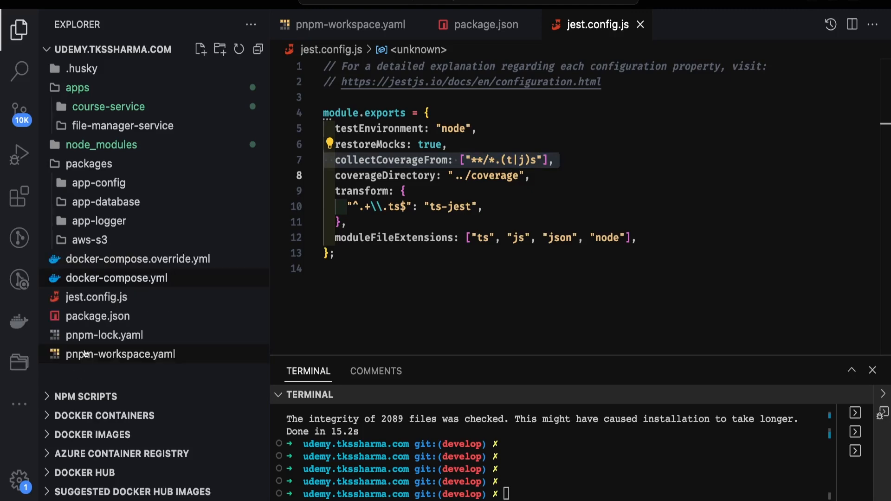
Step: Open docker-compose.override.yml, fold its services block, and collapse the apps folder
{"action": "double_click", "coordinate": [137, 259]}
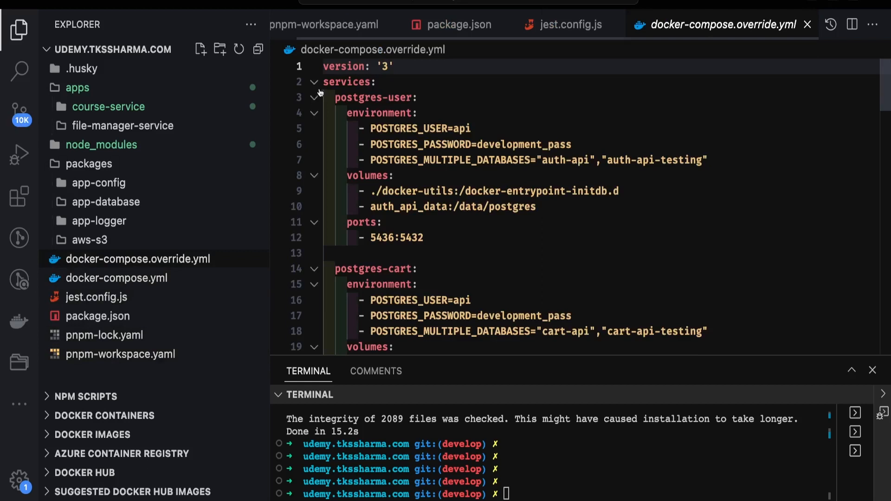
{"action": "left_click", "coordinate": [313, 81]}
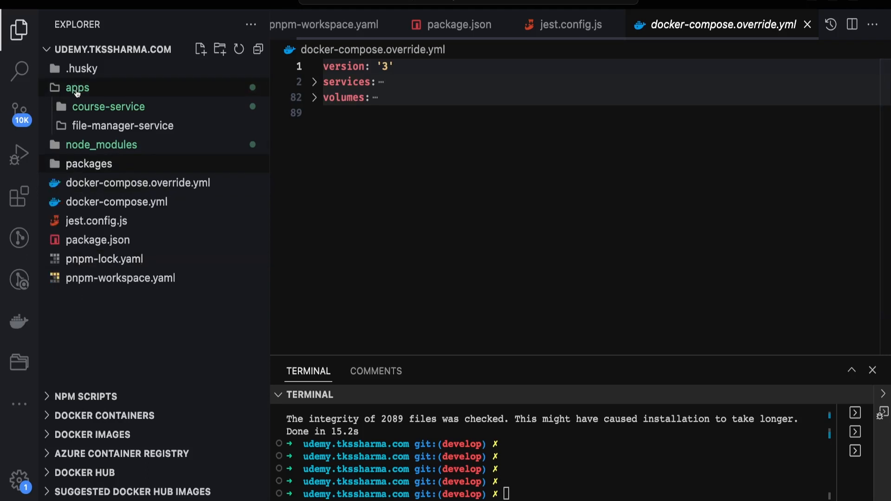
{"action": "left_click", "coordinate": [77, 88]}
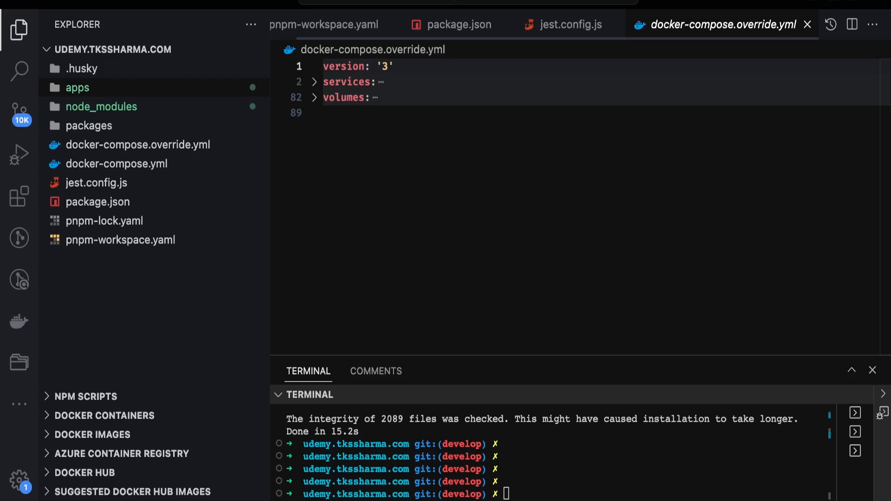
{"action": "mouse_move", "coordinate": [123, 254]}
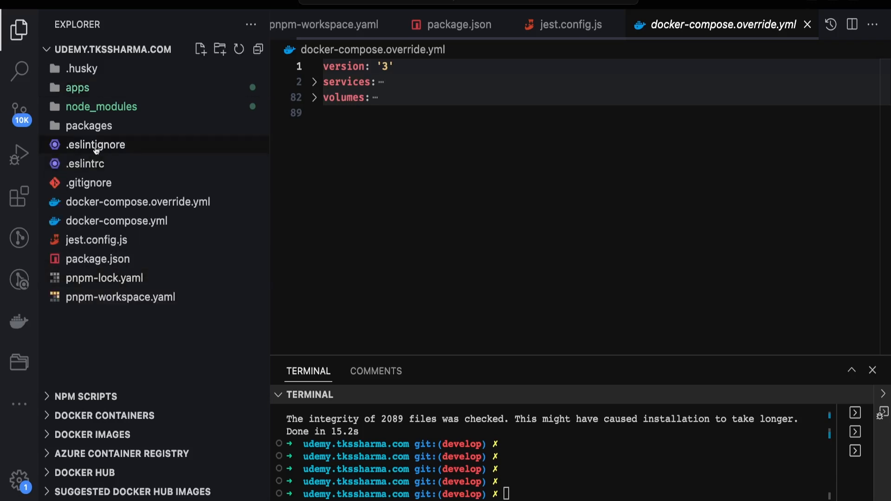
Step: Review the ignore patterns in .eslintignore and the .eslintrc configuration
{"action": "left_click", "coordinate": [96, 145]}
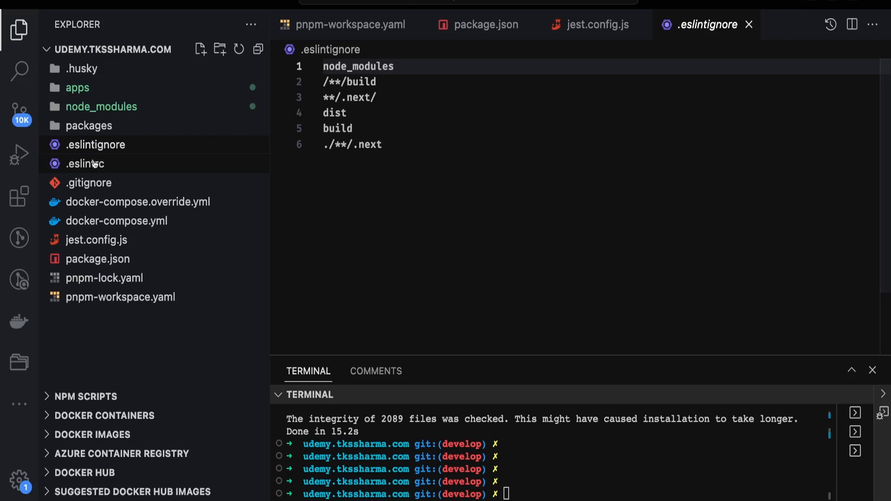
{"action": "key", "text": "ctrl+a"}
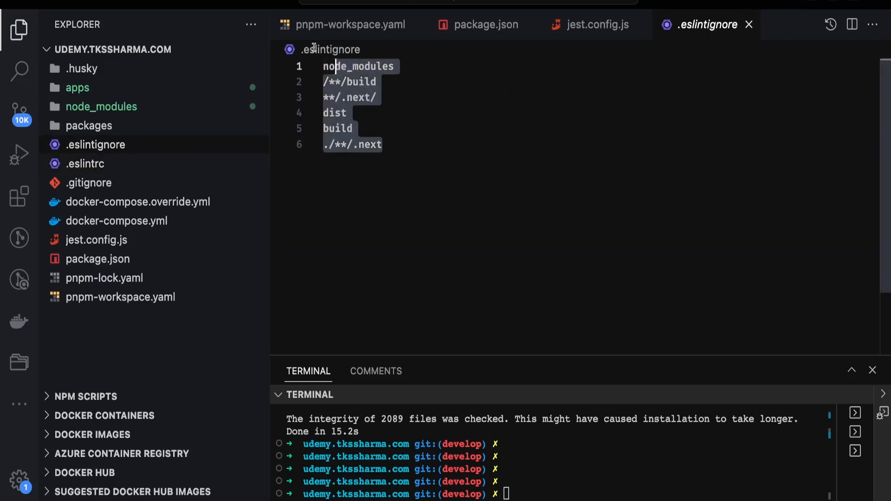
{"action": "mouse_move", "coordinate": [330, 49]}
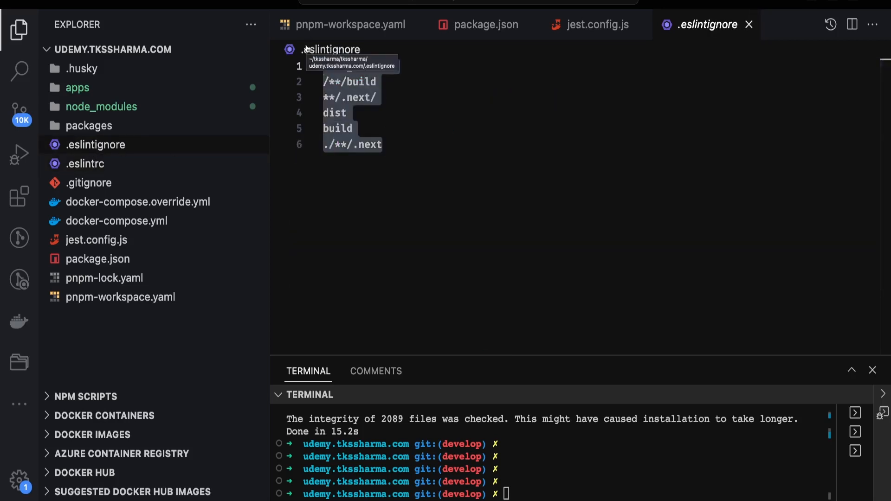
{"action": "left_click", "coordinate": [86, 164]}
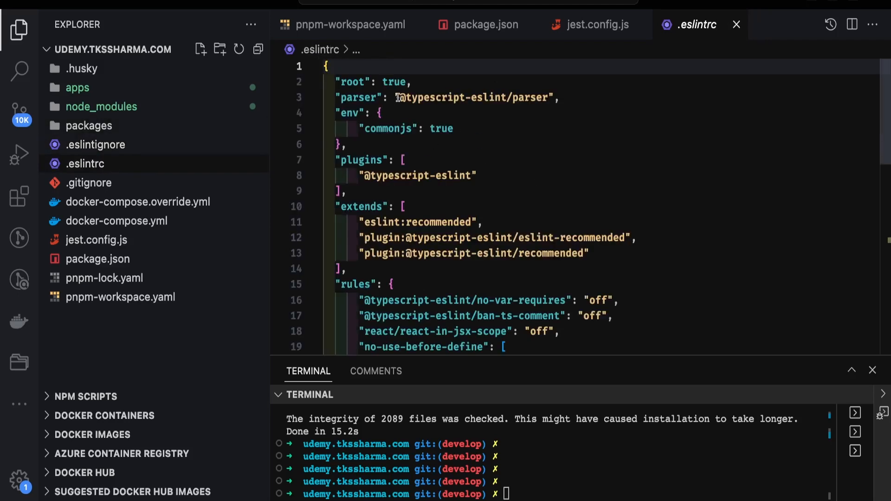
{"action": "scroll", "scroll_direction": "down", "scroll_amount": 3}
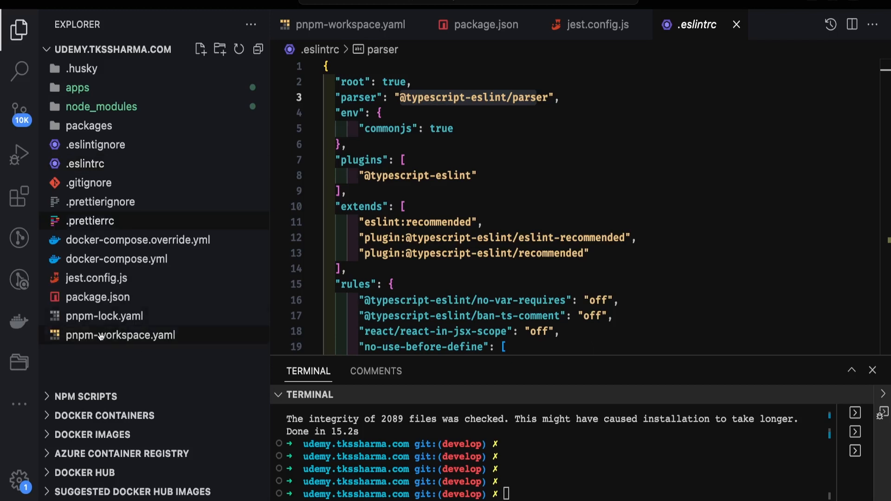
Step: Review the .prettierignore list and the adjacent Prettier config file
{"action": "left_click", "coordinate": [101, 201]}
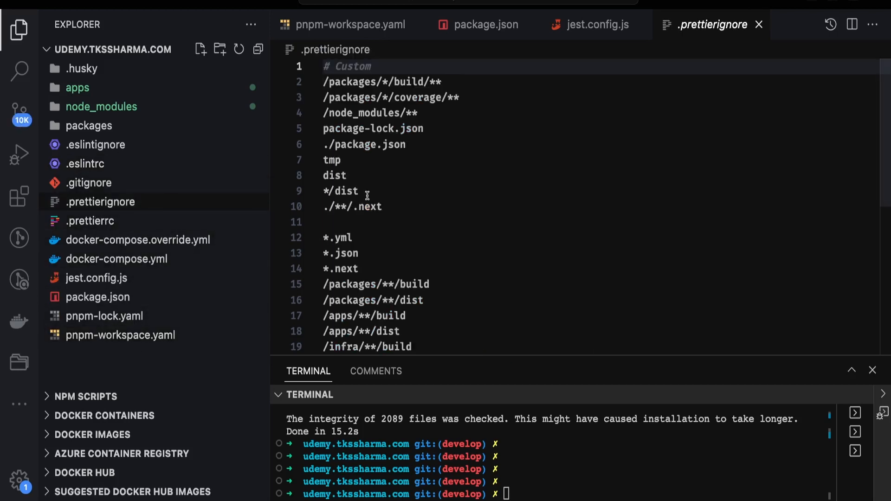
{"action": "key", "text": "ctrl+a"}
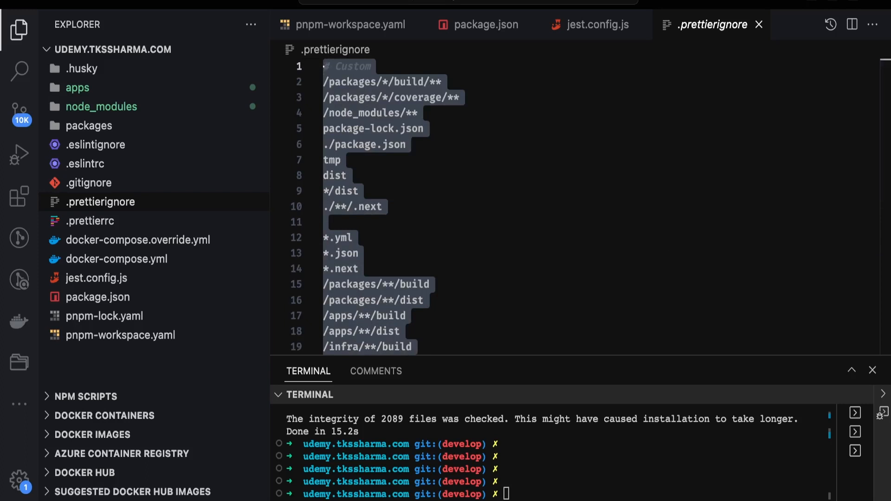
{"action": "left_click", "coordinate": [91, 220]}
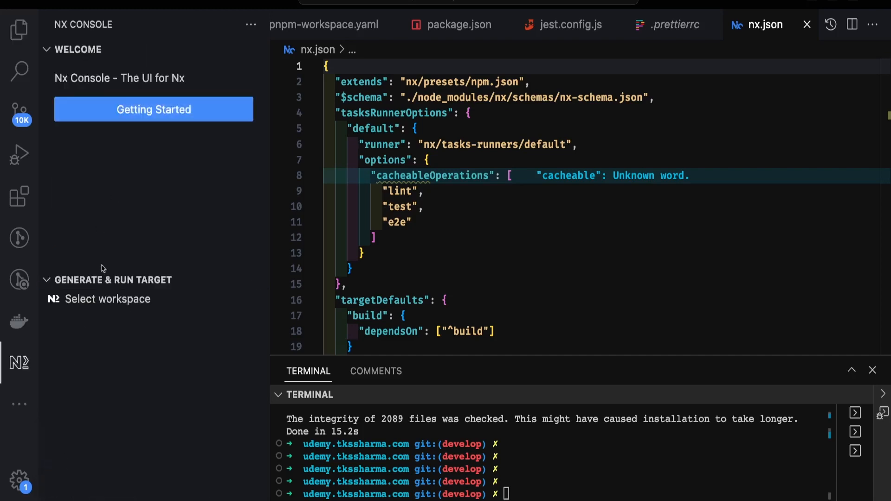
Step: Point Nx Console at the project folder through the workspace picker, then reopen jest.config.js
{"action": "left_click", "coordinate": [106, 299]}
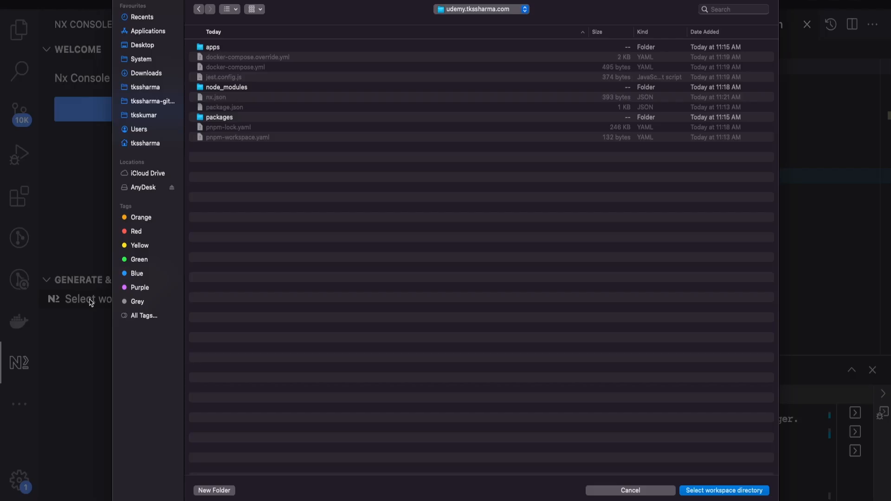
{"action": "left_click", "coordinate": [480, 10]}
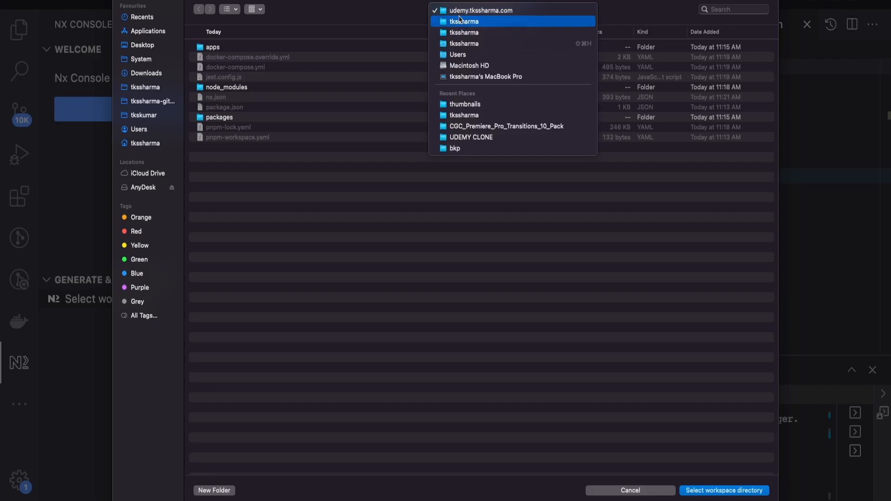
{"action": "left_click", "coordinate": [463, 21]}
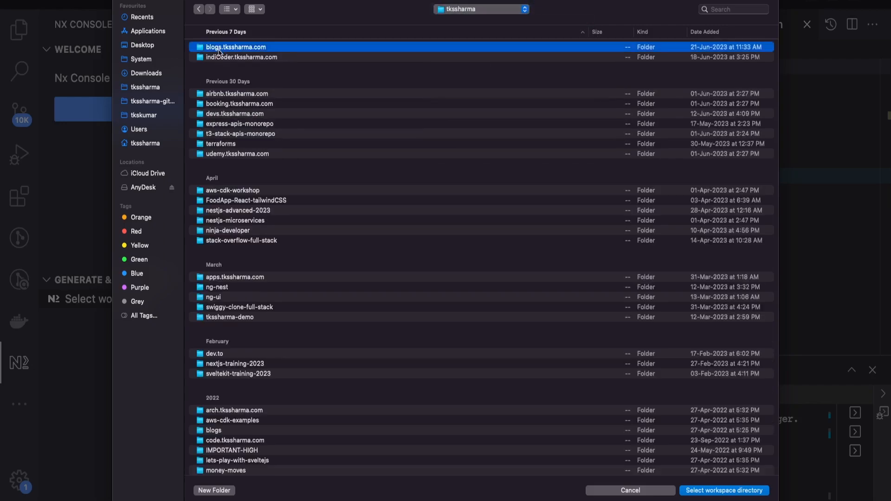
{"action": "scroll", "scroll_direction": "down", "scroll_amount": 3}
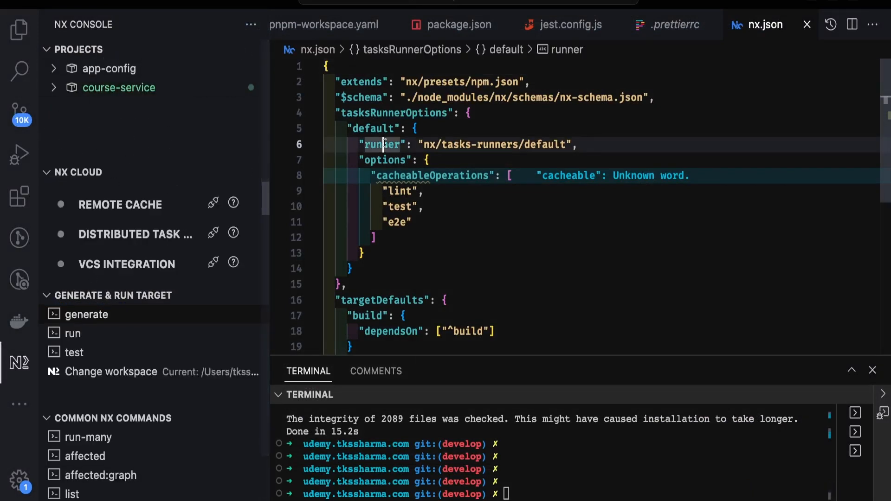
{"action": "left_click", "coordinate": [19, 30]}
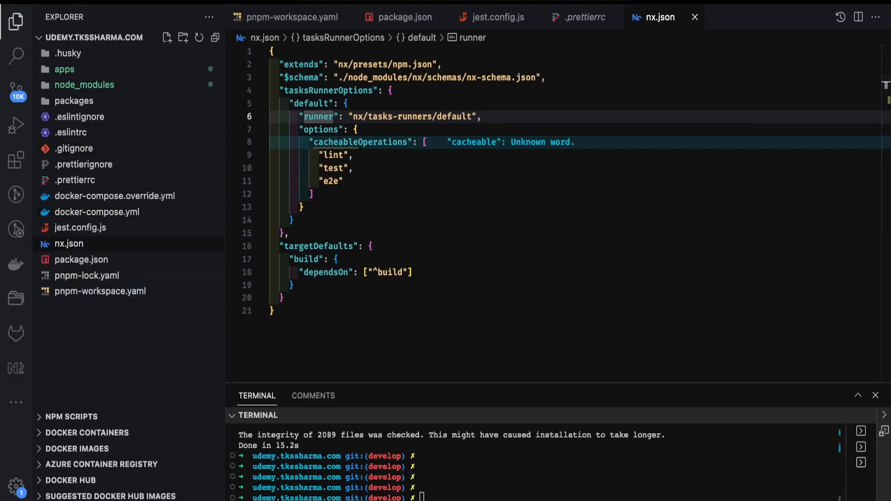
{"action": "left_click", "coordinate": [80, 227]}
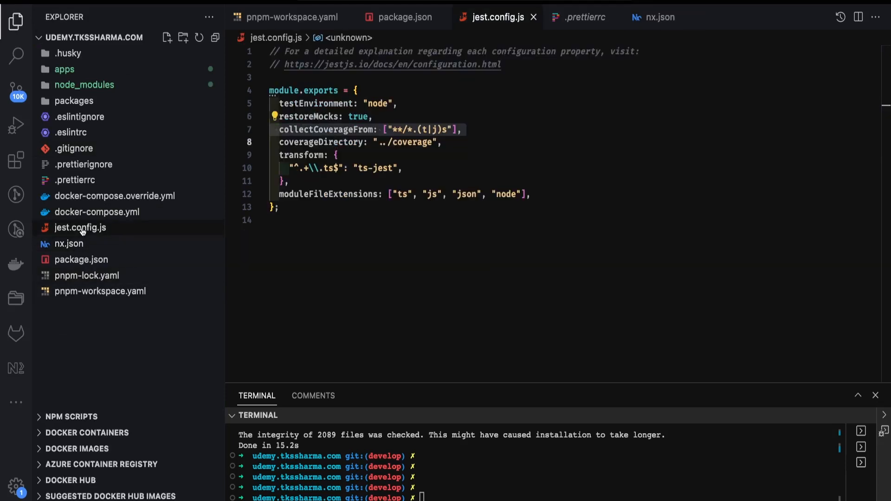
Step: Create the infra folder at the project root, then tidy the apps and packages tree
{"action": "right_click", "coordinate": [80, 228]}
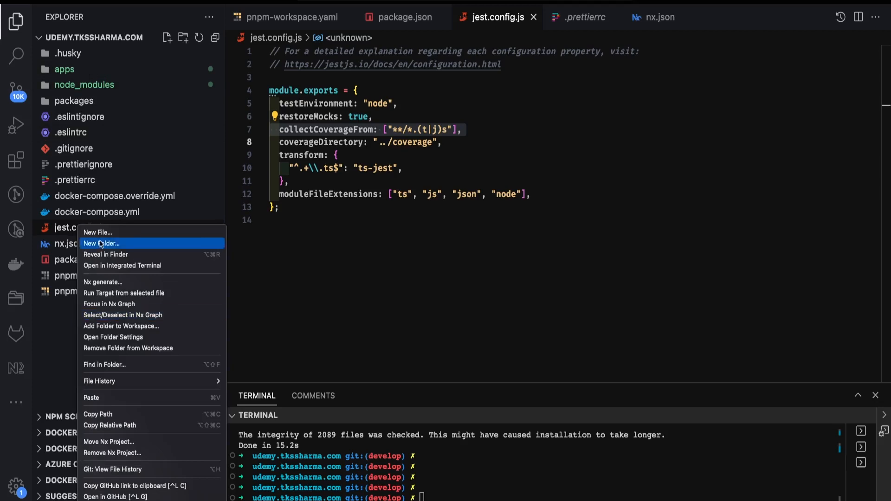
{"action": "left_click", "coordinate": [101, 243]}
{"action": "type", "text": "infra"}
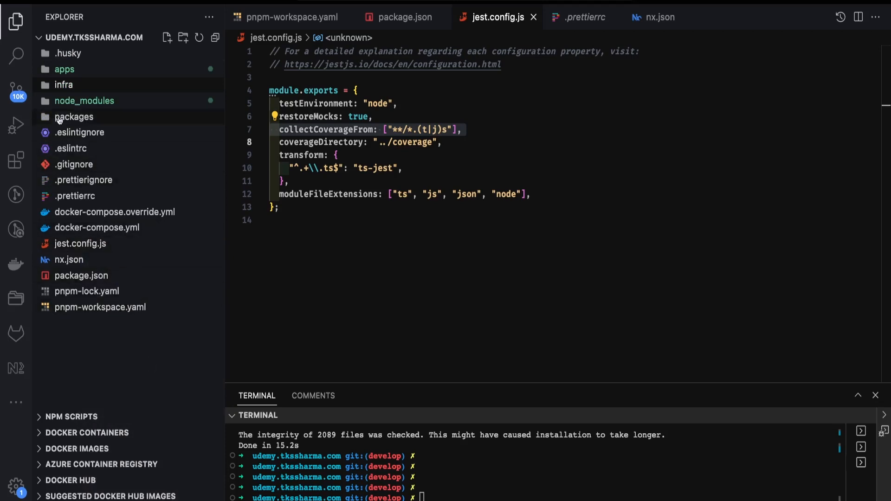
{"action": "left_click", "coordinate": [73, 116]}
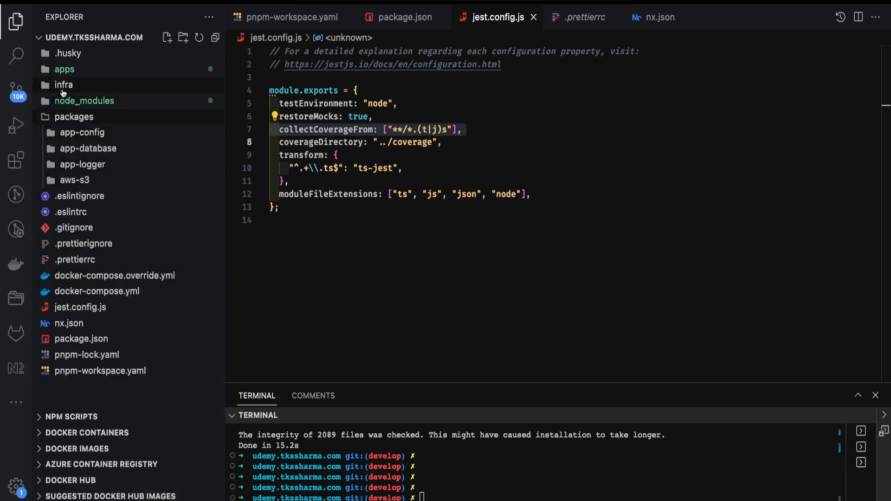
{"action": "left_click", "coordinate": [64, 69]}
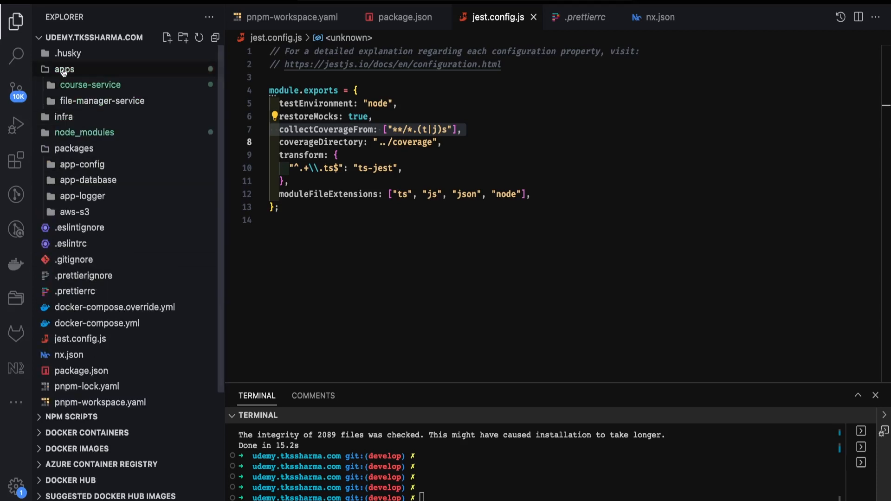
{"action": "left_click", "coordinate": [63, 69]}
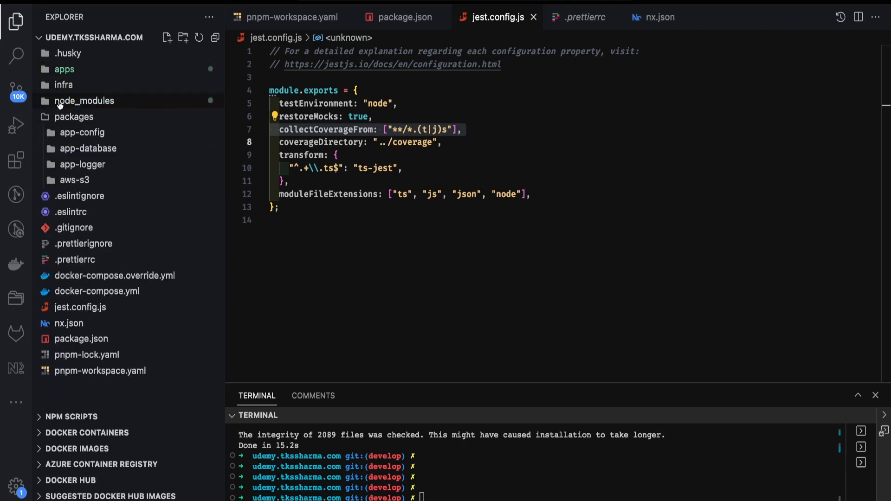
{"action": "left_click", "coordinate": [74, 116]}
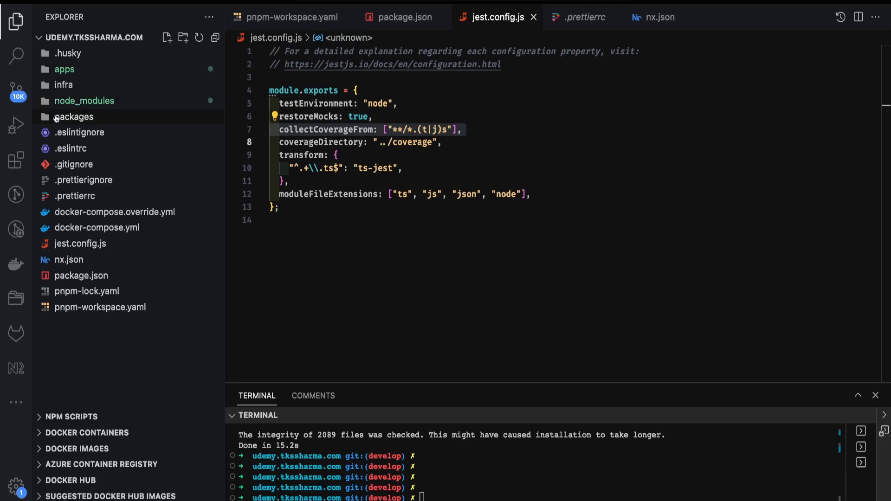
Step: Open .gitignore, check pending Source Control changes, and select its .output entry
{"action": "left_click", "coordinate": [74, 164]}
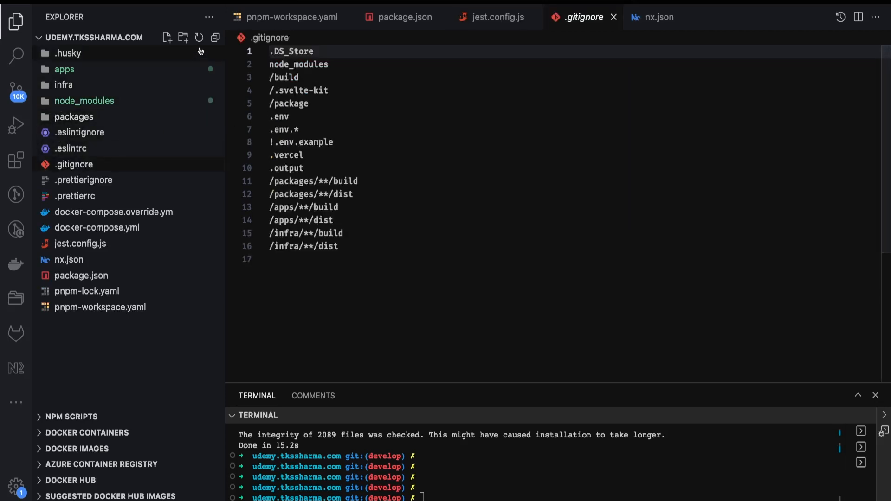
{"action": "left_click", "coordinate": [16, 92]}
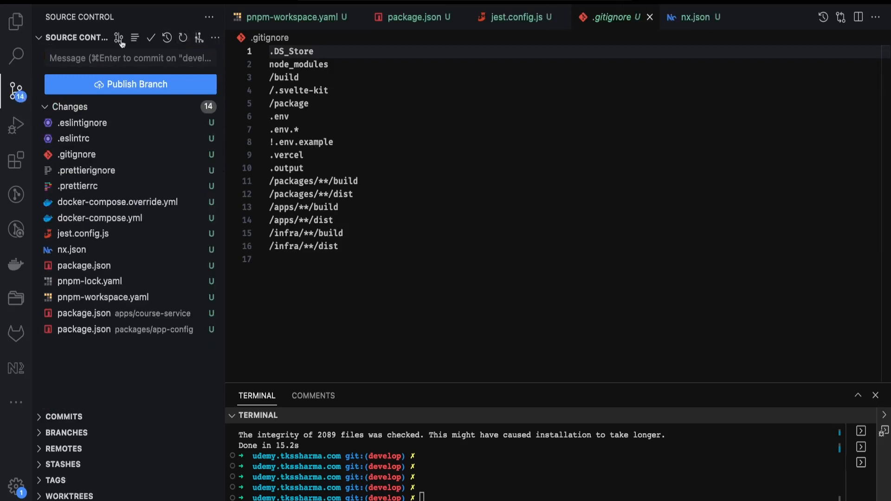
{"action": "left_click", "coordinate": [16, 21]}
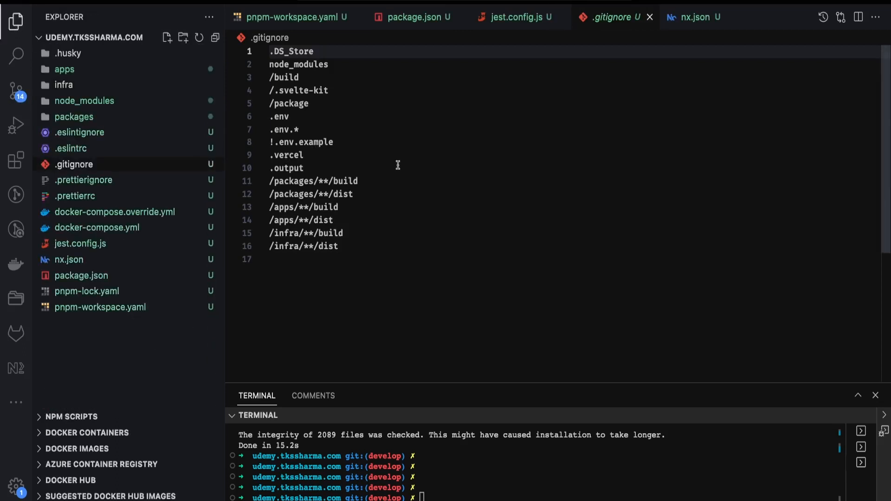
{"action": "double_click", "coordinate": [289, 168]}
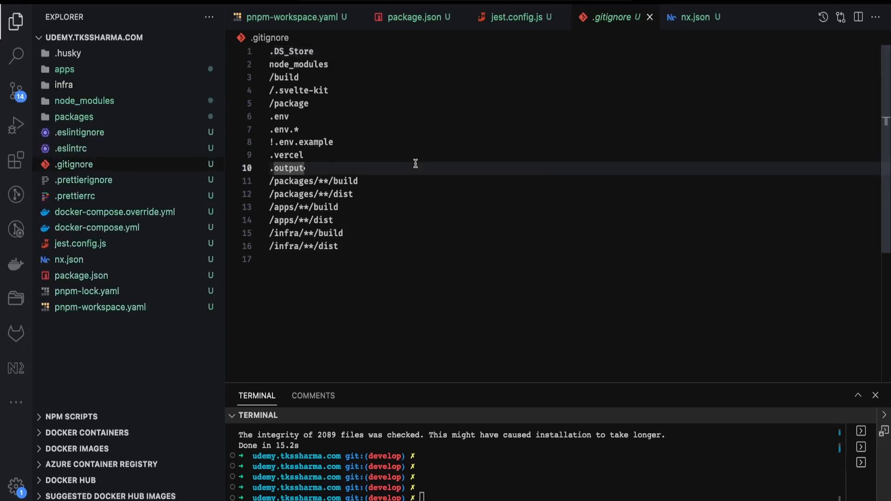